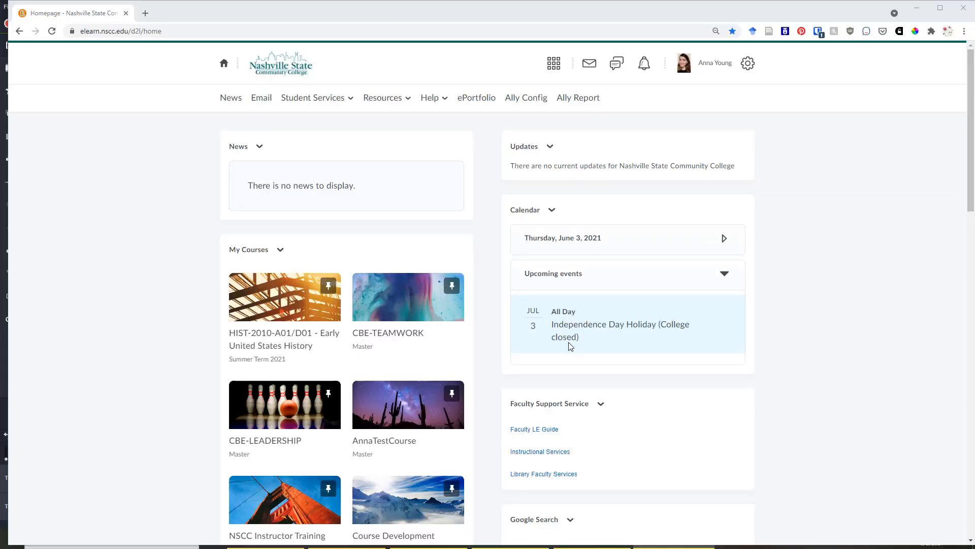
mouse_move(540, 330)
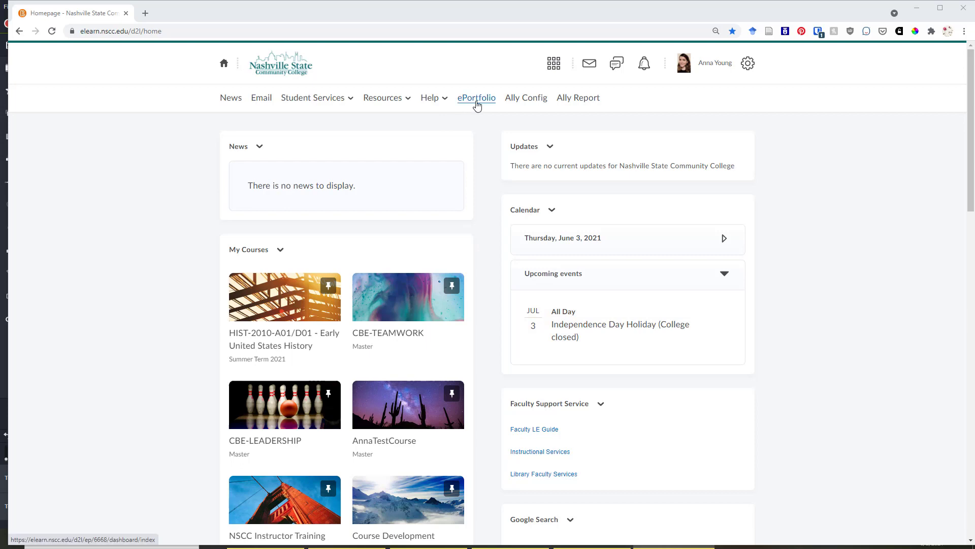
Go from the college homepage to the ePortfolio dashboard
left_click(477, 97)
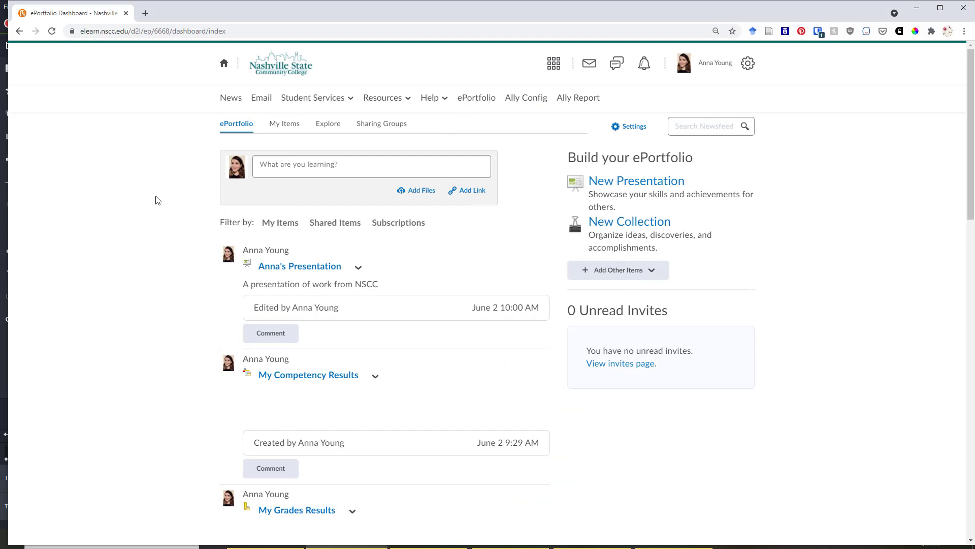
mouse_move(325, 264)
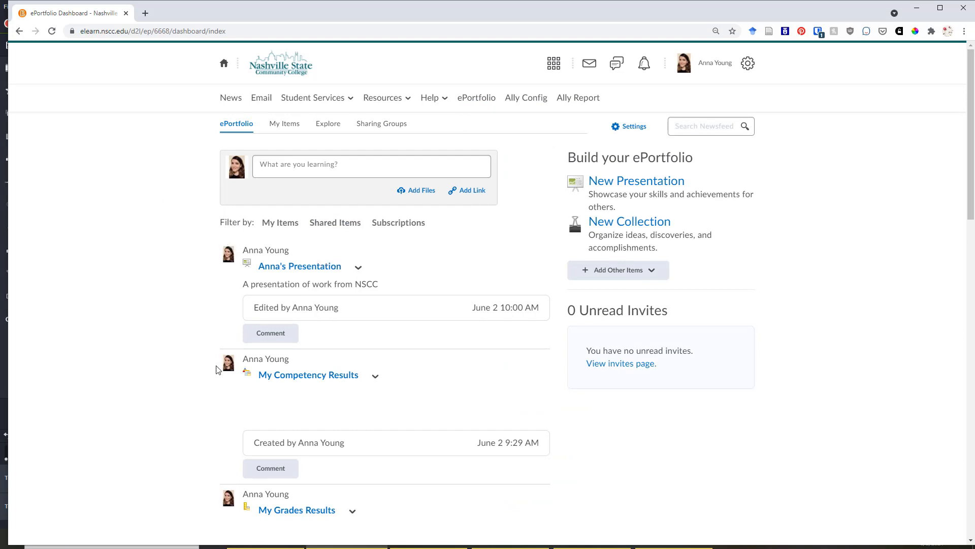
mouse_move(182, 397)
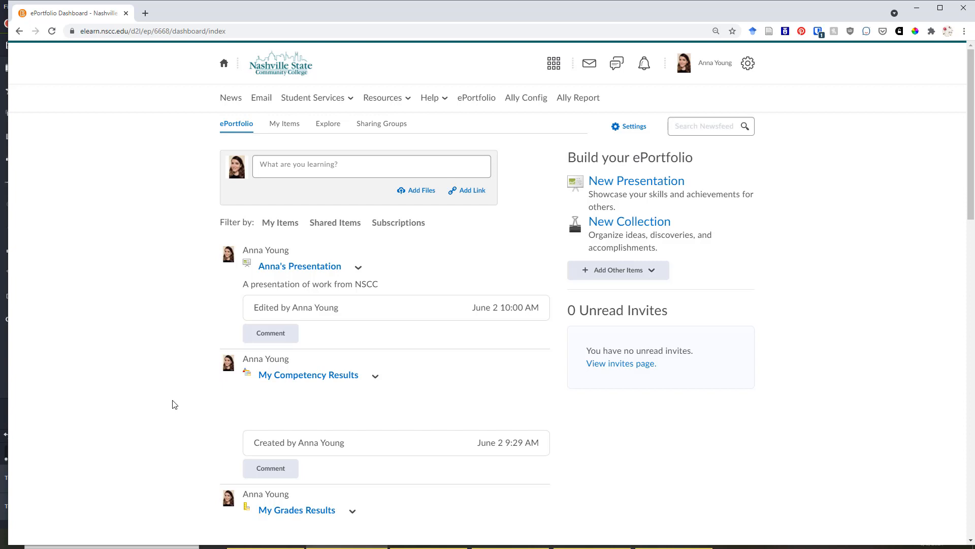
Expand the 'What are you learning?' box to show Share, Add tags and Add to ePortfolio
left_click(371, 167)
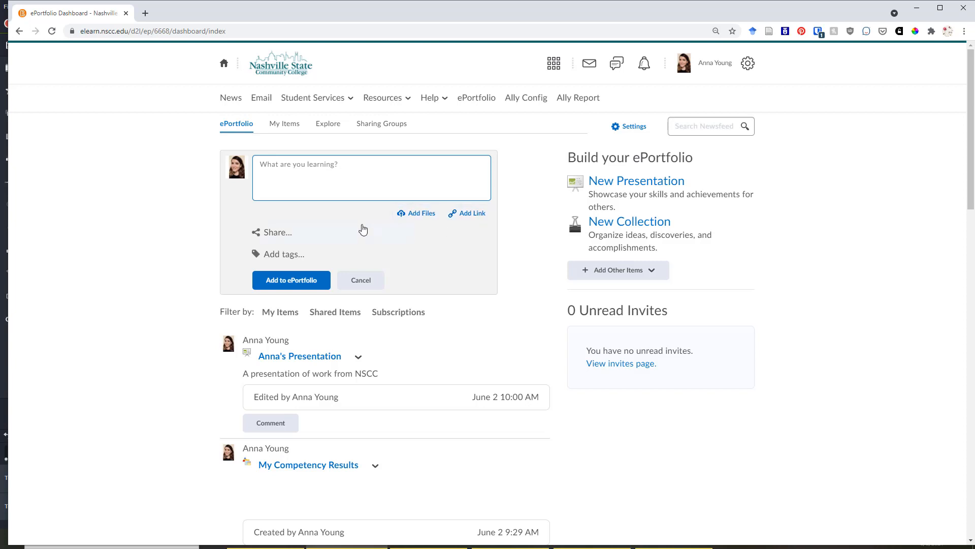
mouse_move(418, 296)
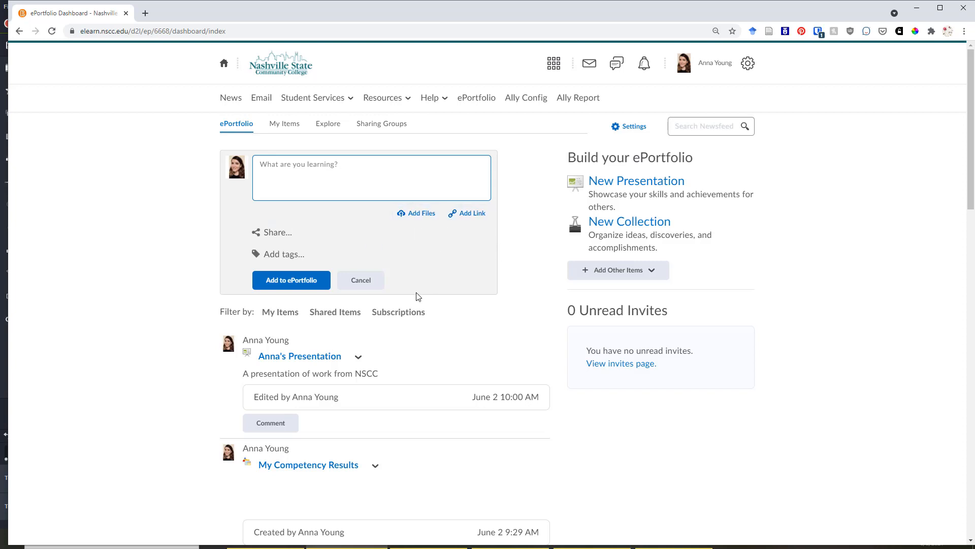
mouse_move(445, 305)
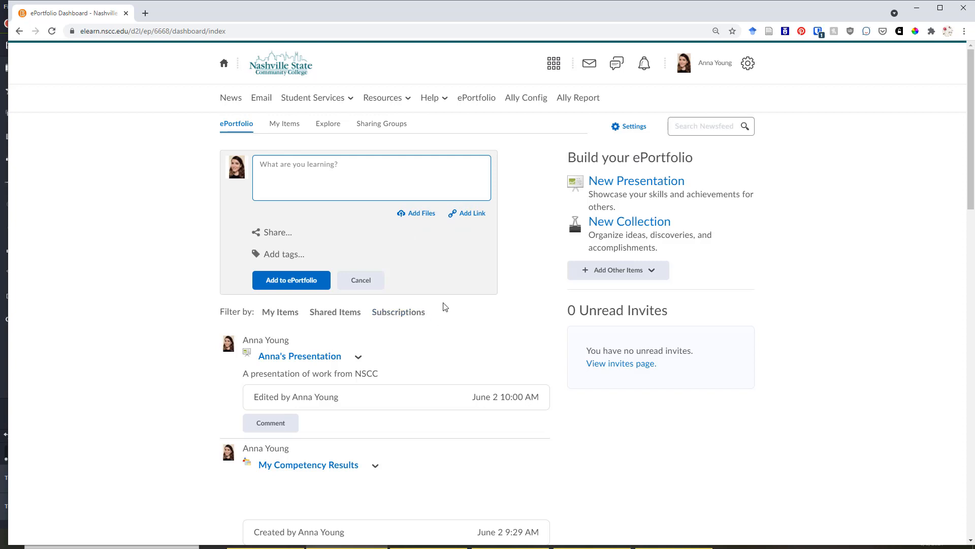
mouse_move(605, 349)
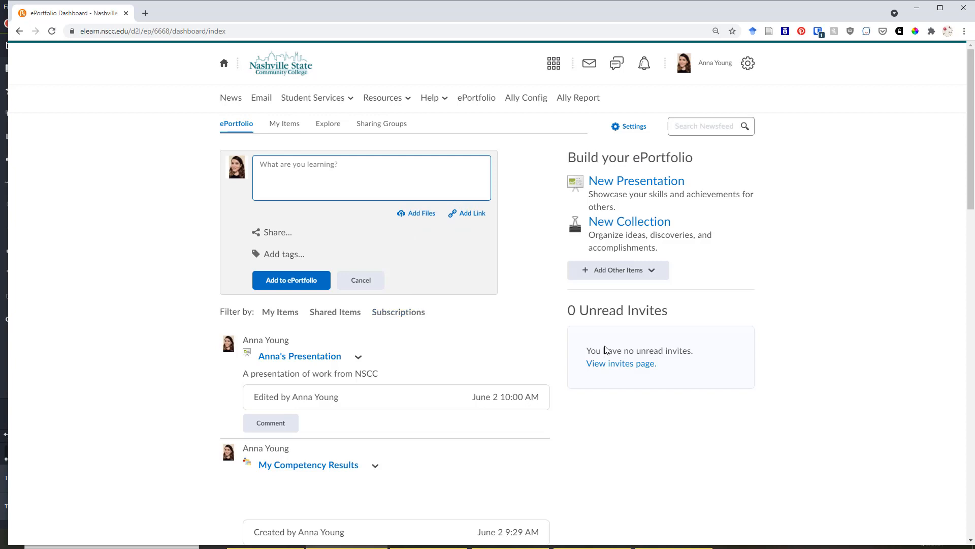
left_click_drag(570, 310, 679, 350)
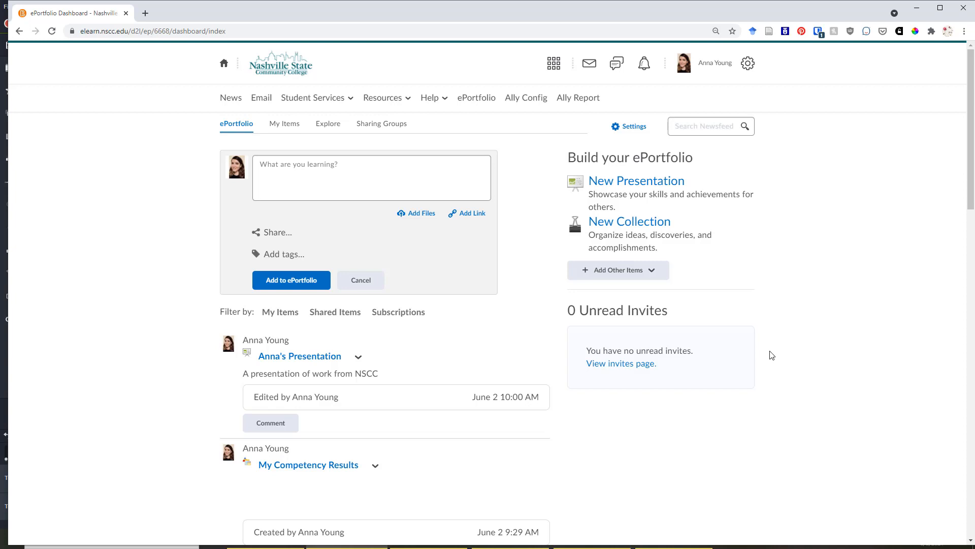
mouse_move(526, 314)
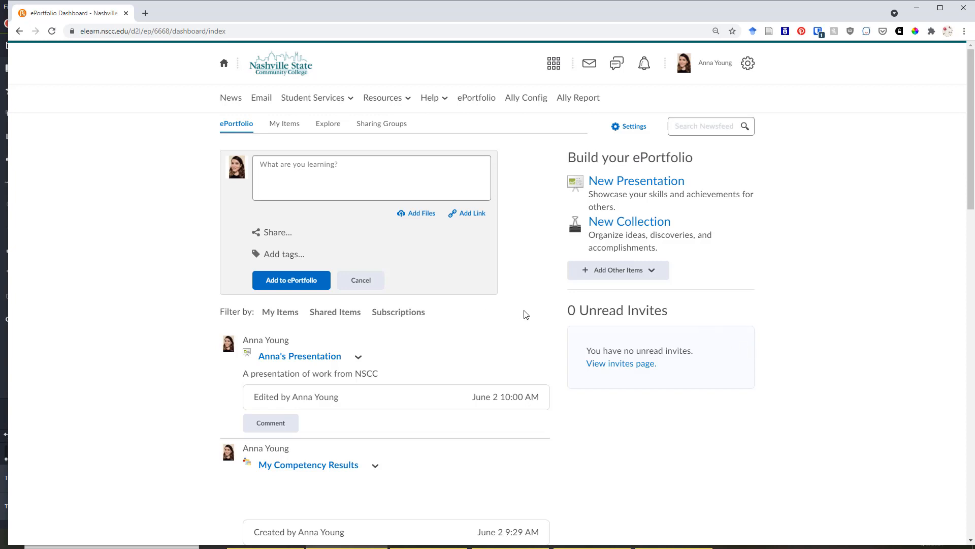
mouse_move(550, 319)
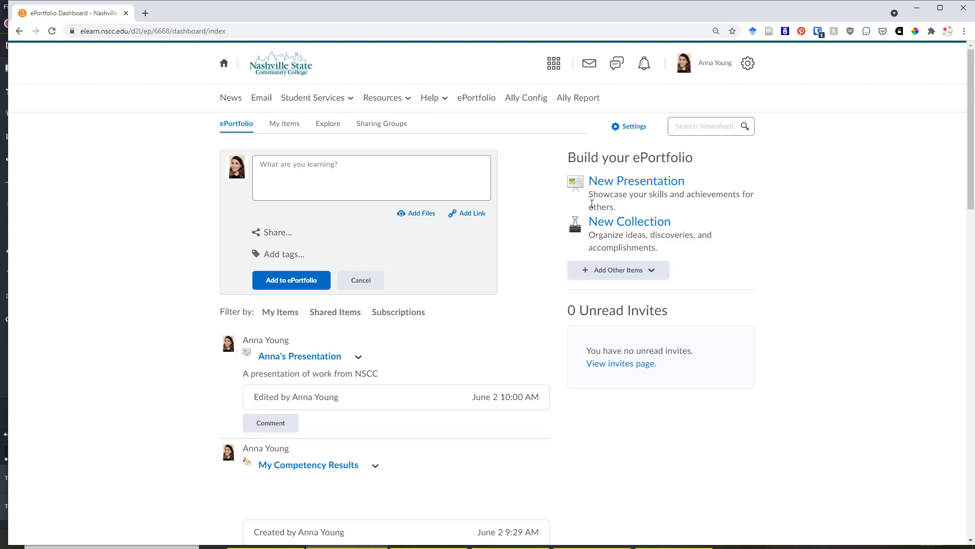
mouse_move(623, 225)
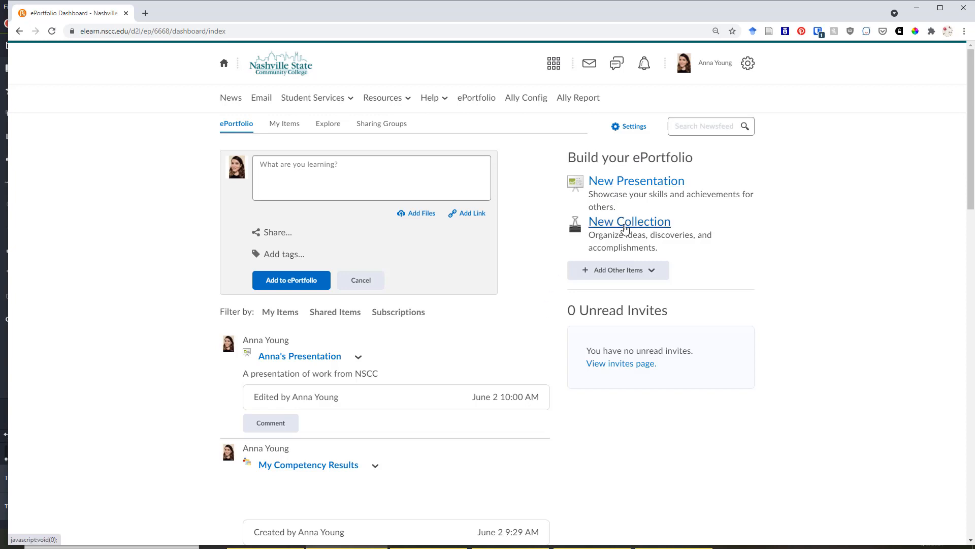
left_click(618, 270)
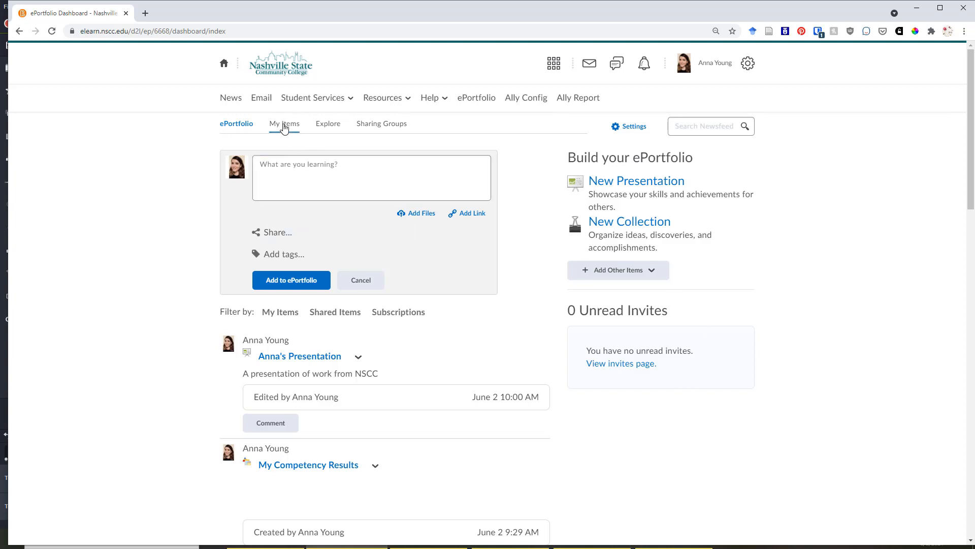
mouse_move(287, 129)
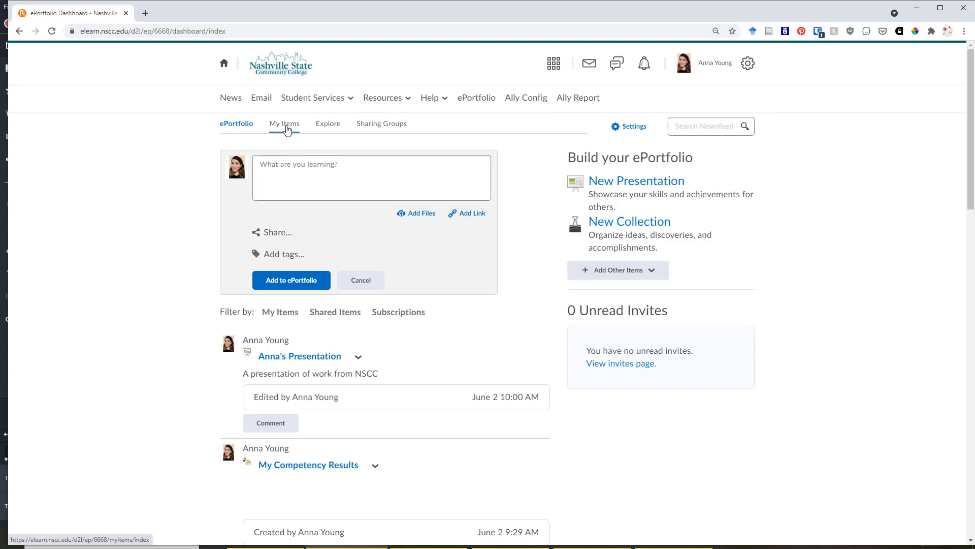
mouse_move(294, 129)
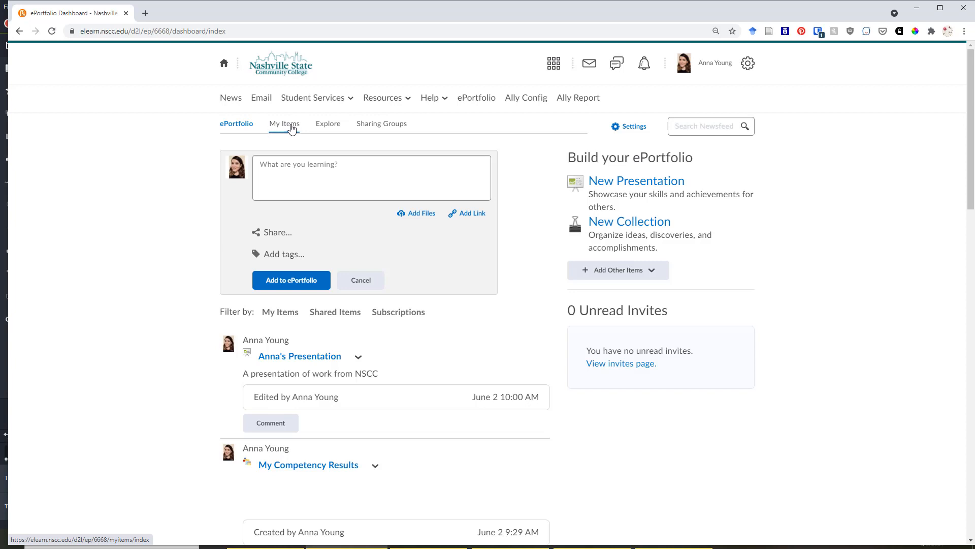
Open My Items and select My Grades Results, My Competency Results and the example reflection
left_click(284, 124)
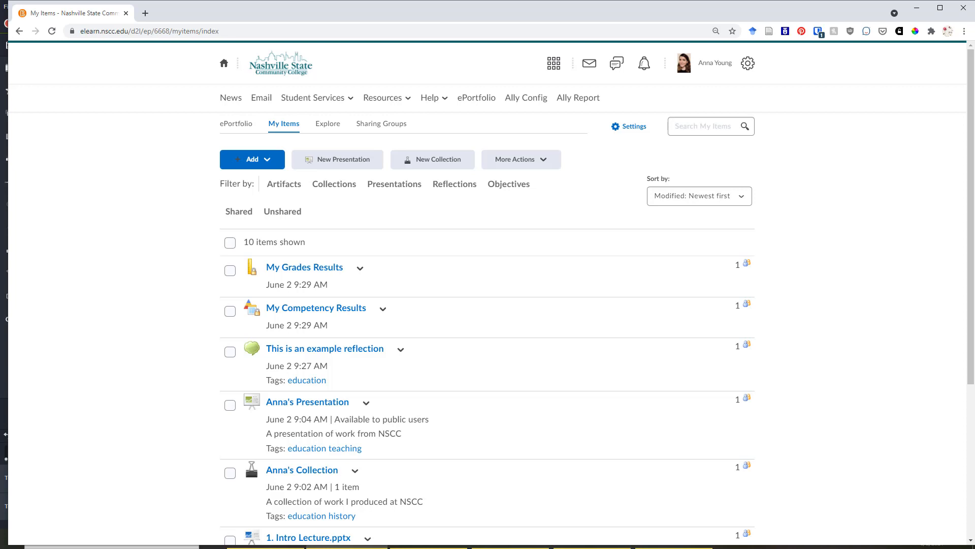
mouse_move(131, 301)
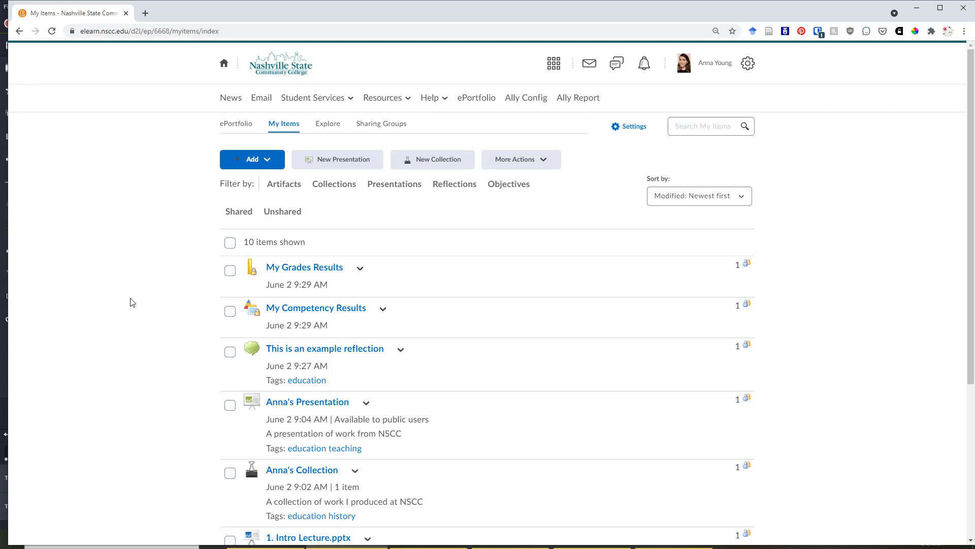
mouse_move(404, 304)
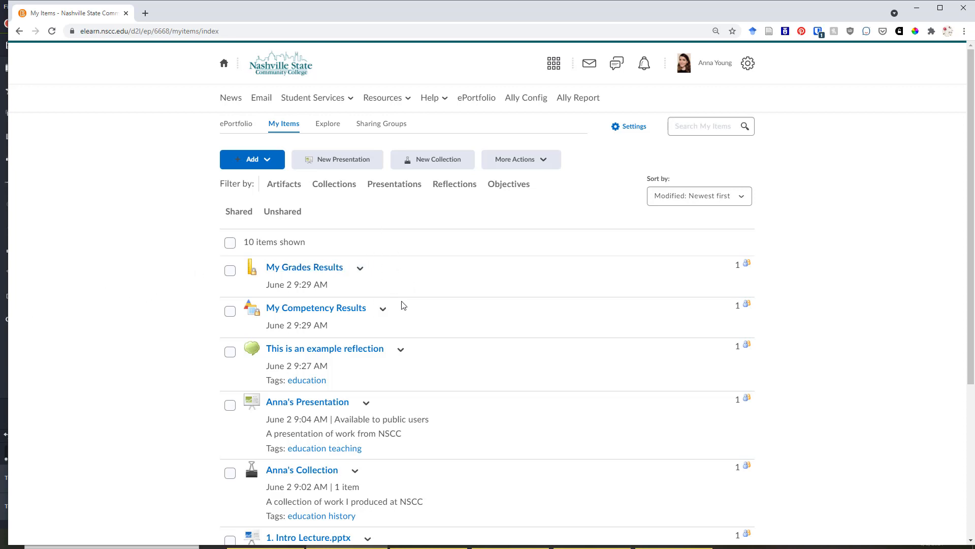
mouse_move(345, 280)
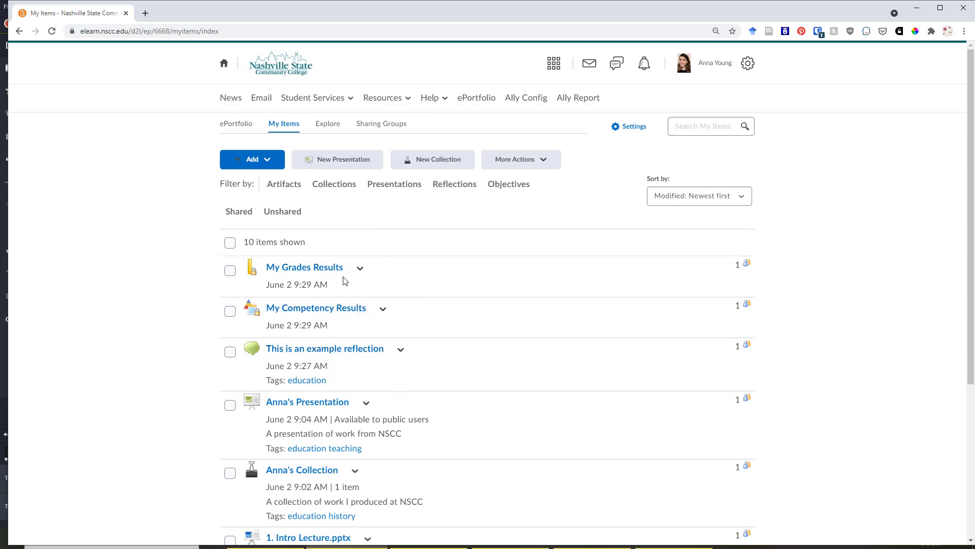
scroll("down", 3)
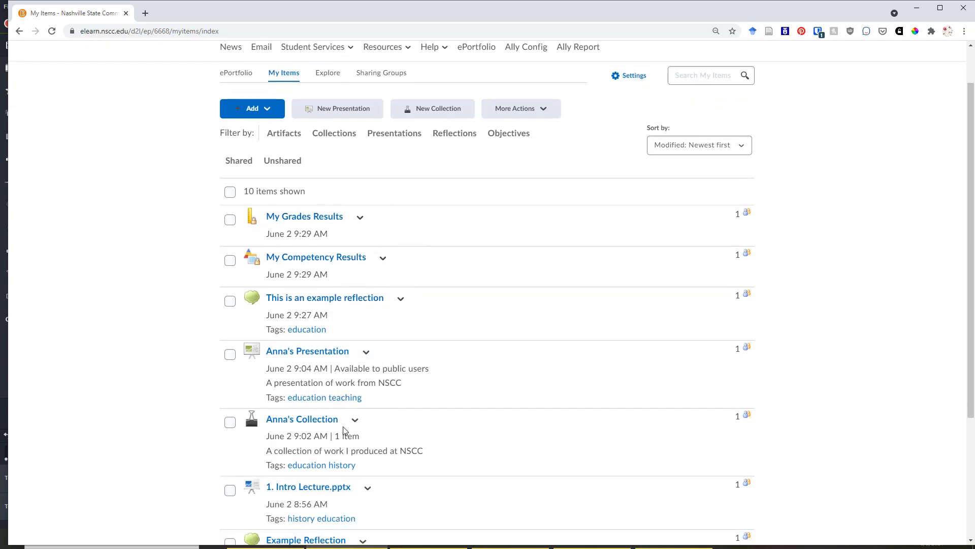
scroll("down", 3)
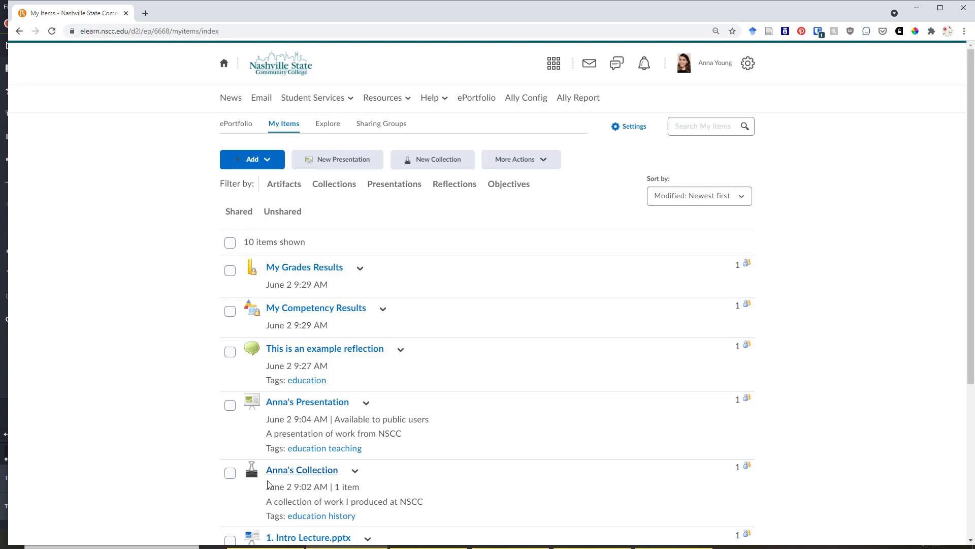
mouse_move(187, 368)
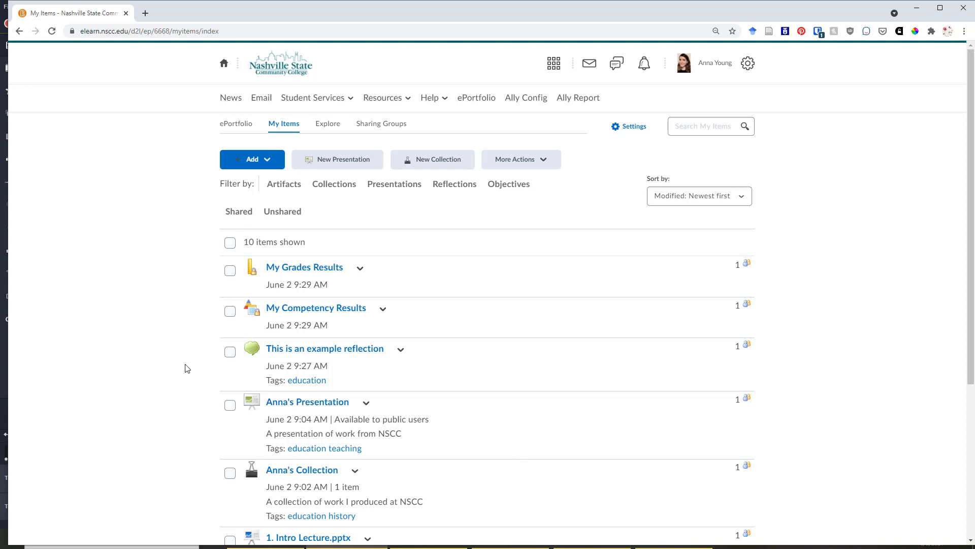
mouse_move(231, 225)
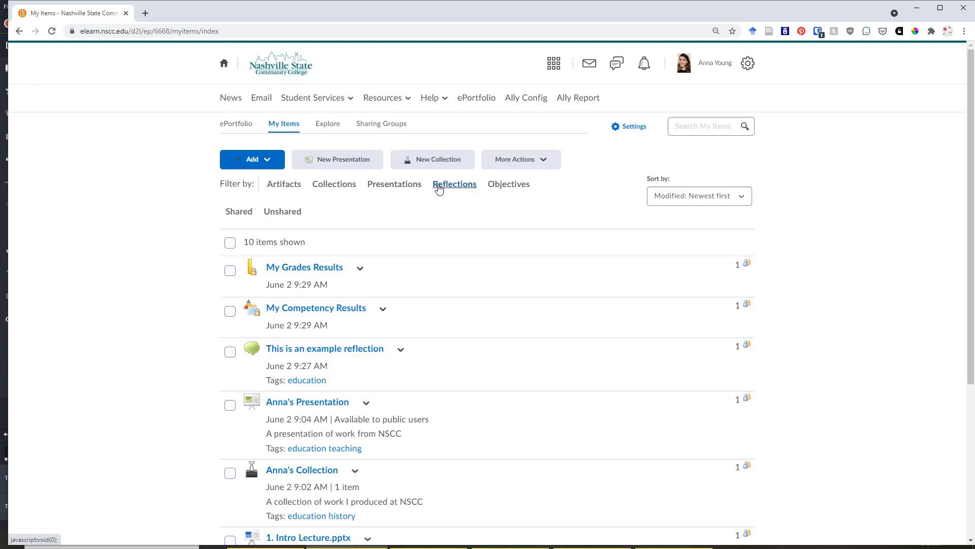
mouse_move(514, 192)
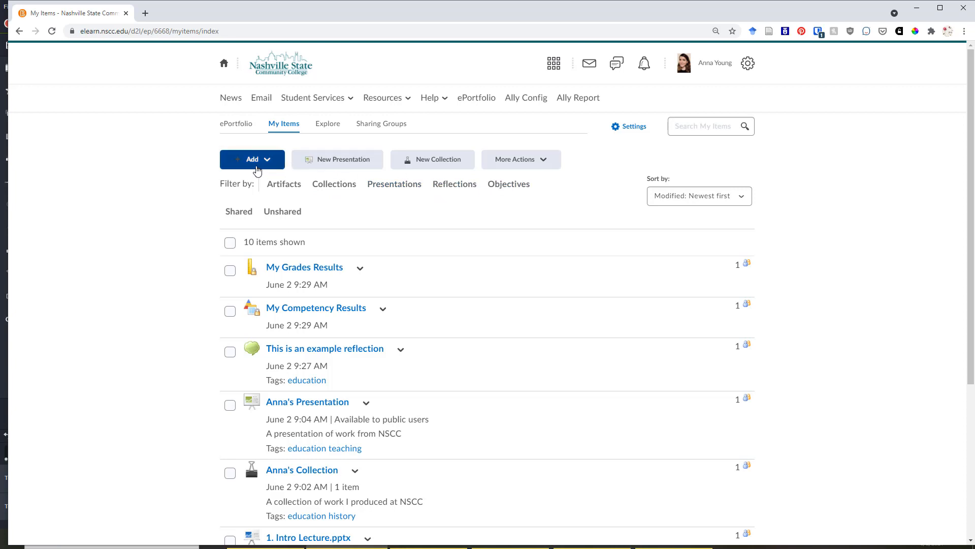
left_click(252, 159)
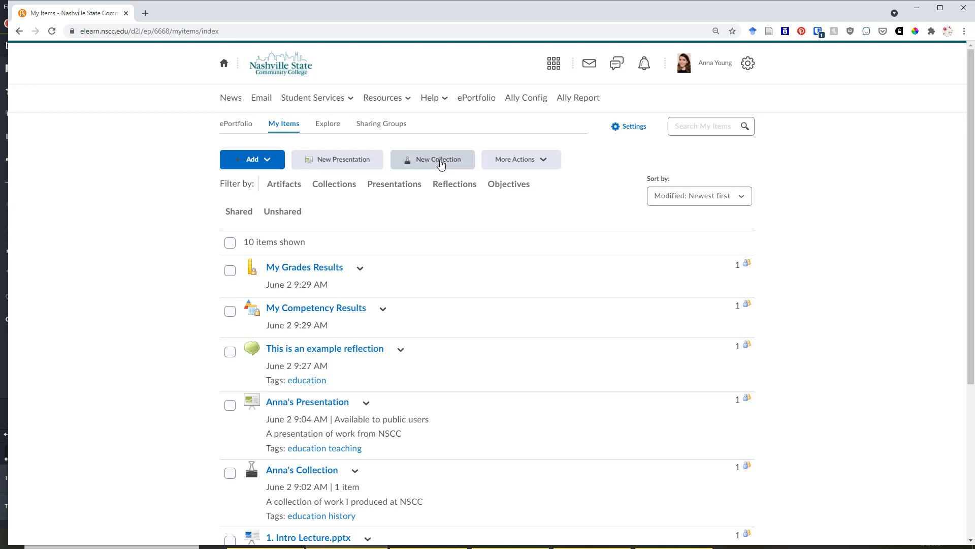
mouse_move(464, 161)
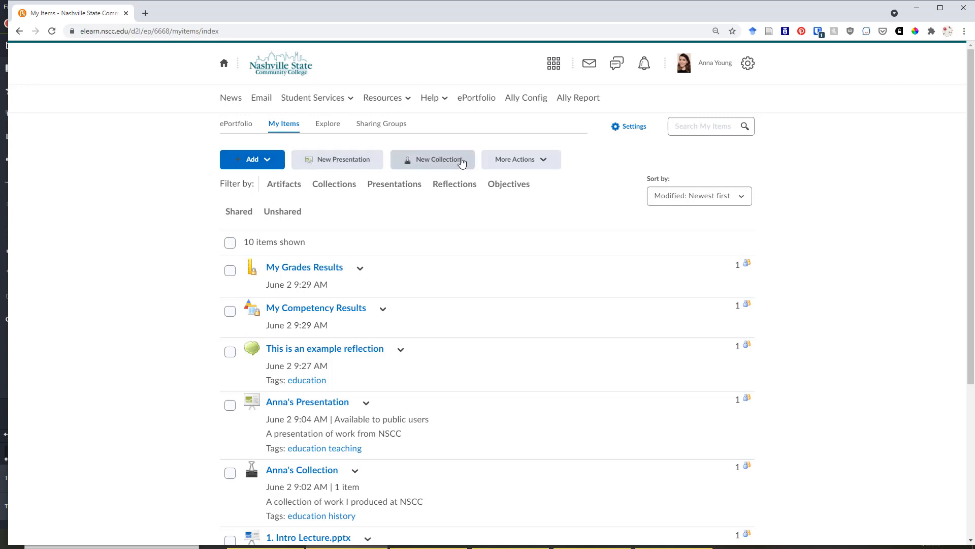
mouse_move(372, 293)
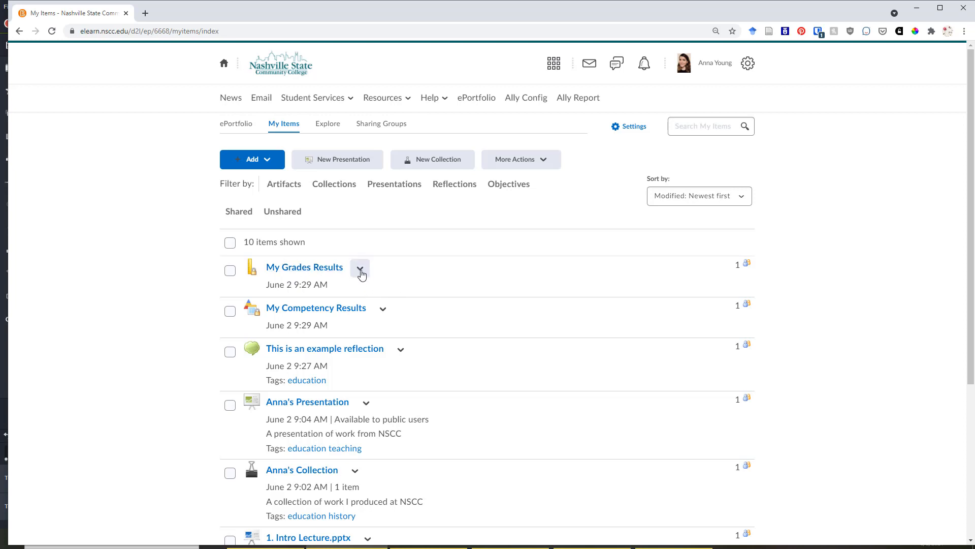
left_click(359, 270)
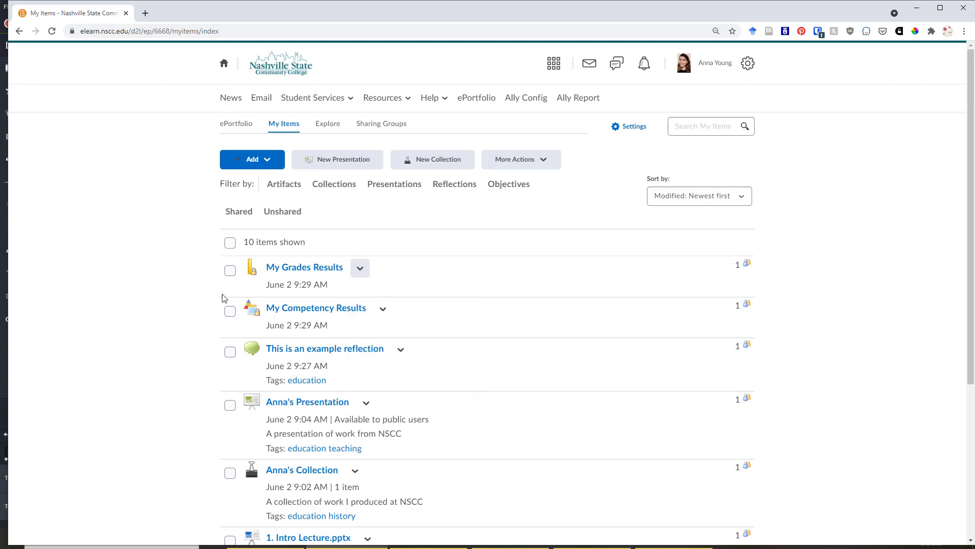
left_click(230, 270)
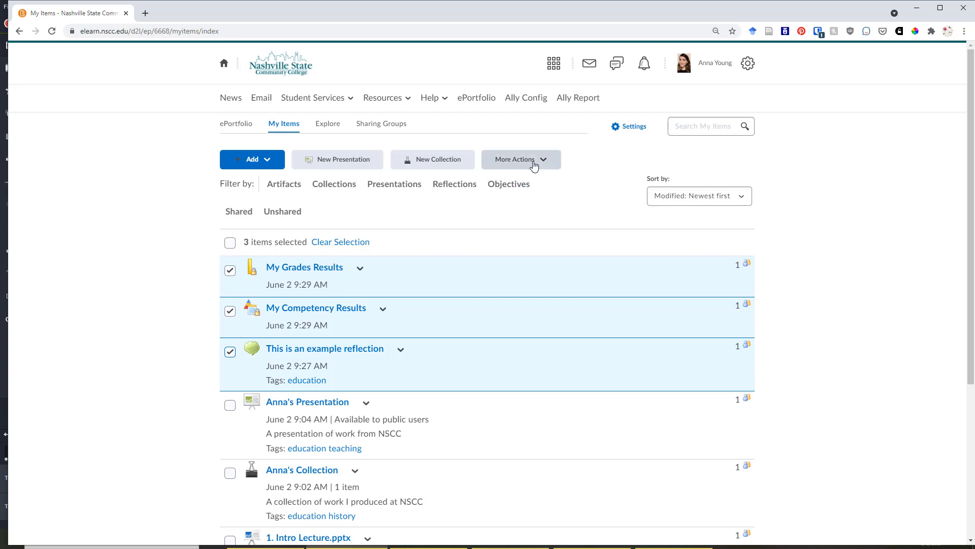
Check More Actions, then uncheck My Grades Results and My Competency Results
left_click(521, 160)
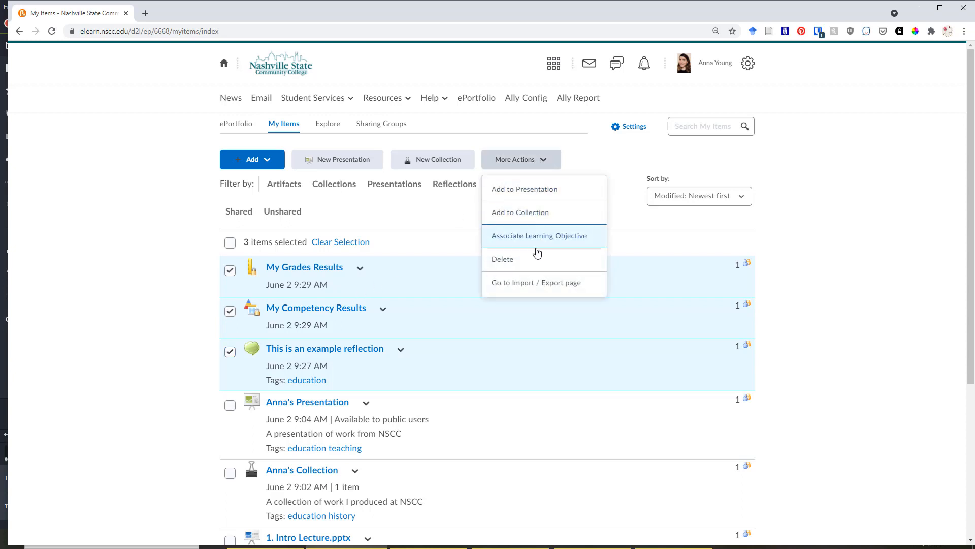
left_click(229, 280)
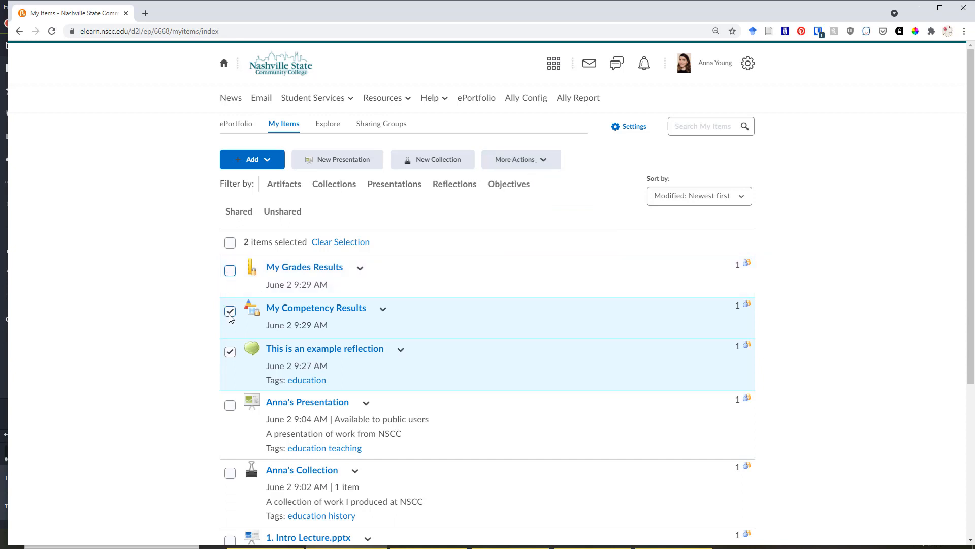
left_click(340, 242)
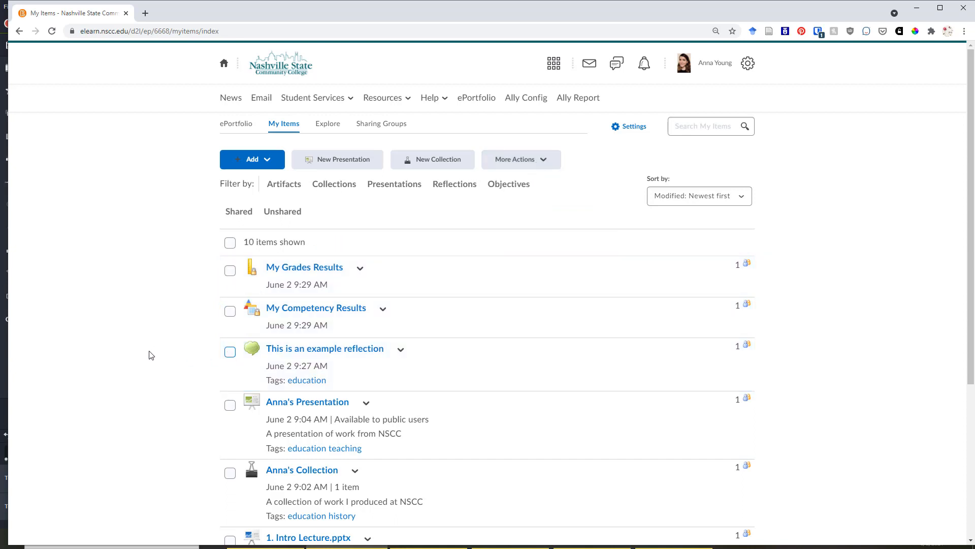
mouse_move(405, 221)
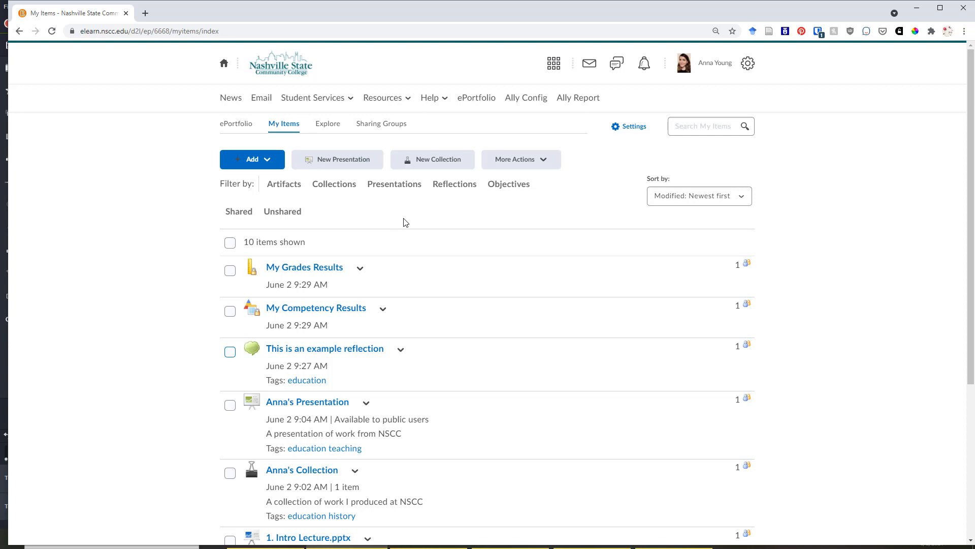
mouse_move(436, 242)
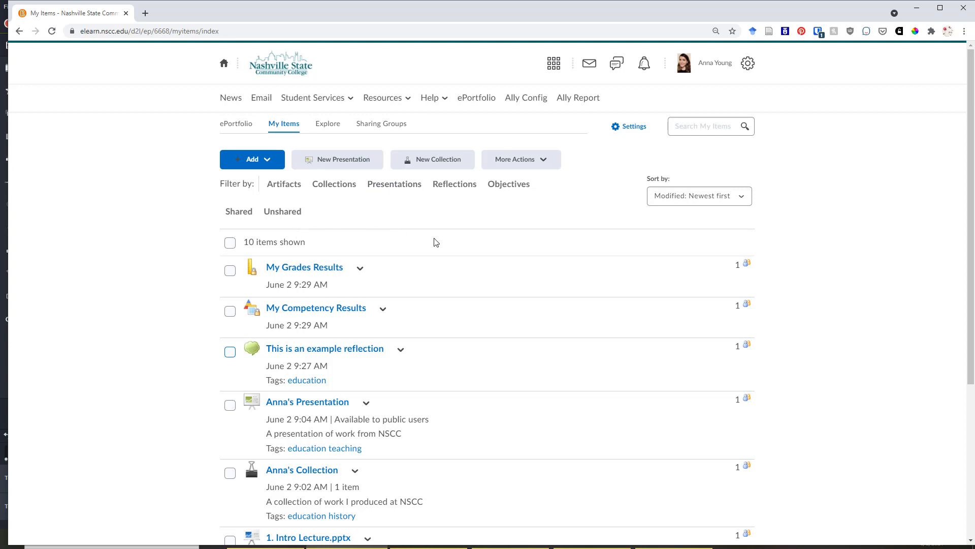
mouse_move(285, 354)
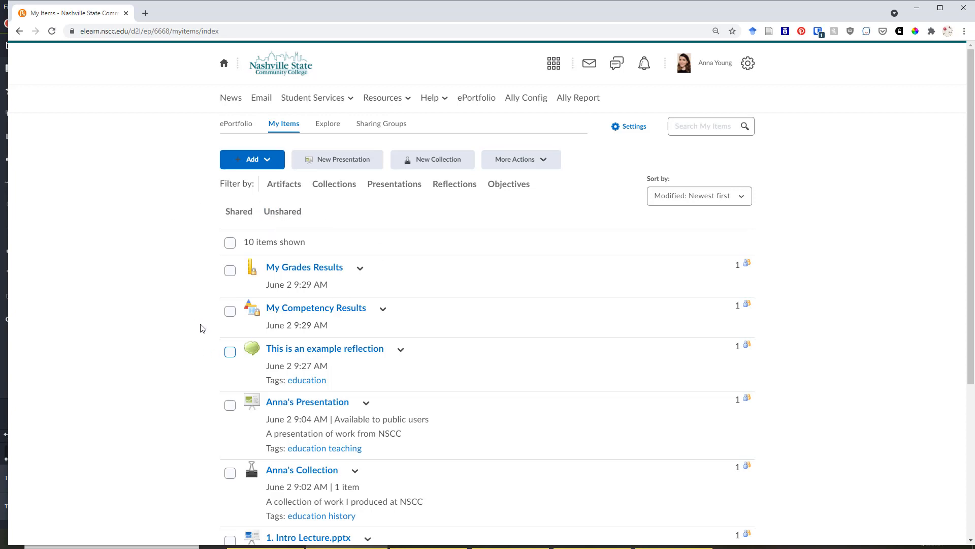
mouse_move(150, 297)
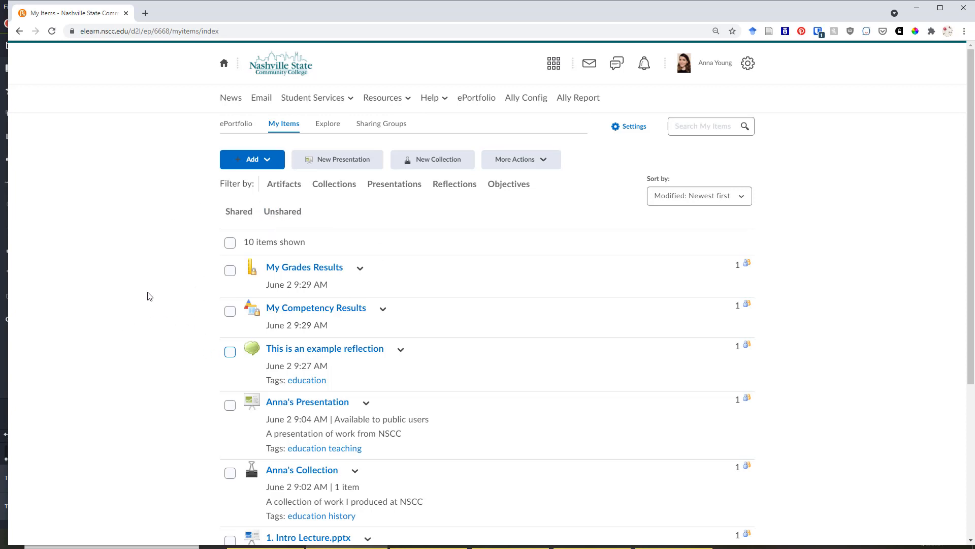
mouse_move(195, 181)
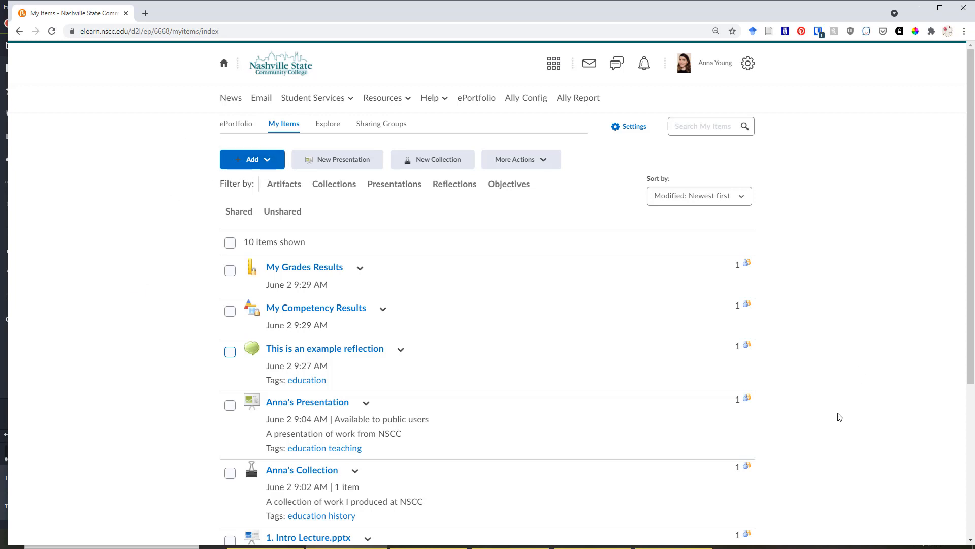
mouse_move(673, 270)
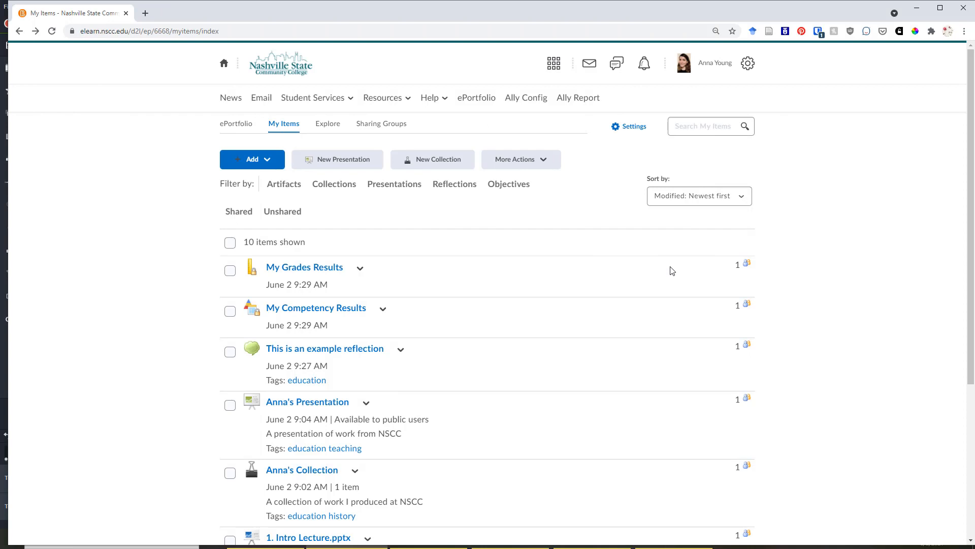
Choose File Upload from the Add menu on My Items
left_click(252, 159)
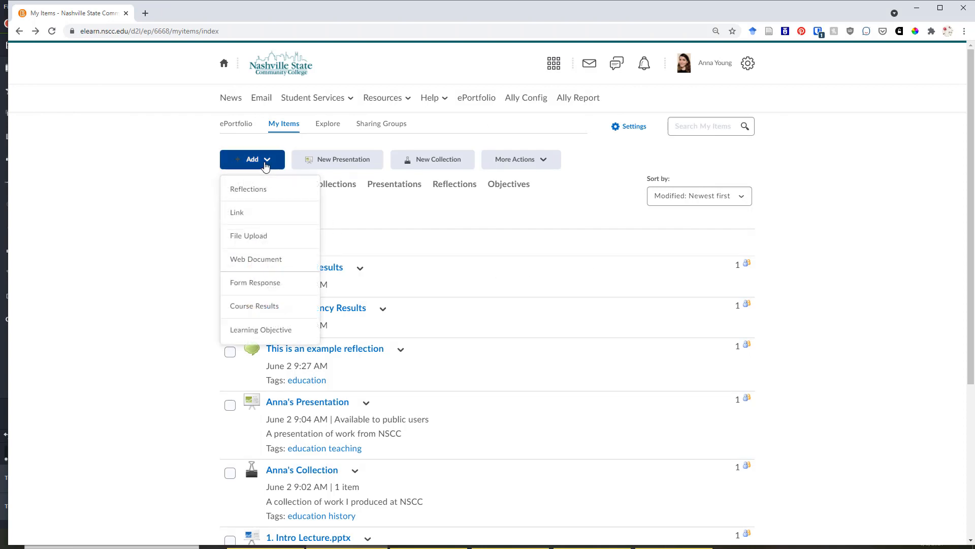
mouse_move(275, 238)
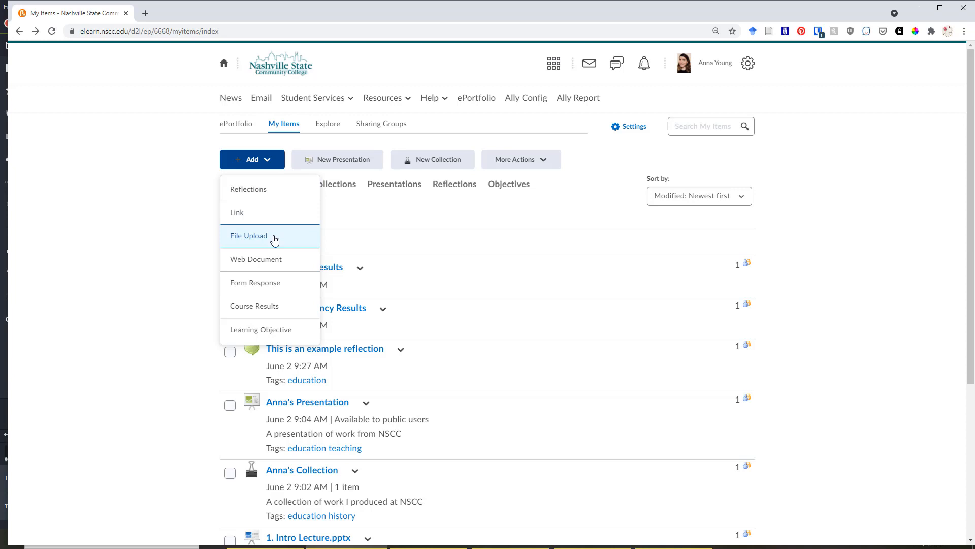
mouse_move(279, 234)
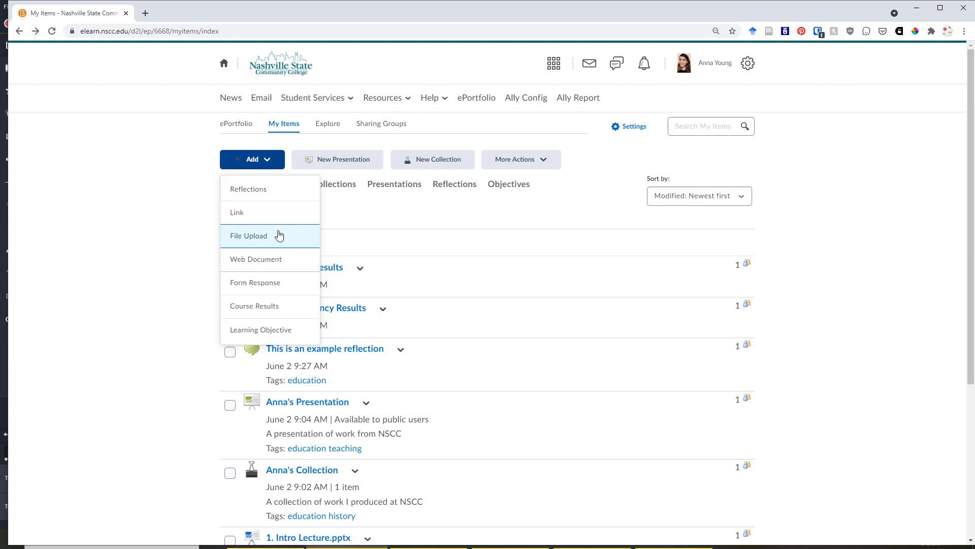
left_click(248, 235)
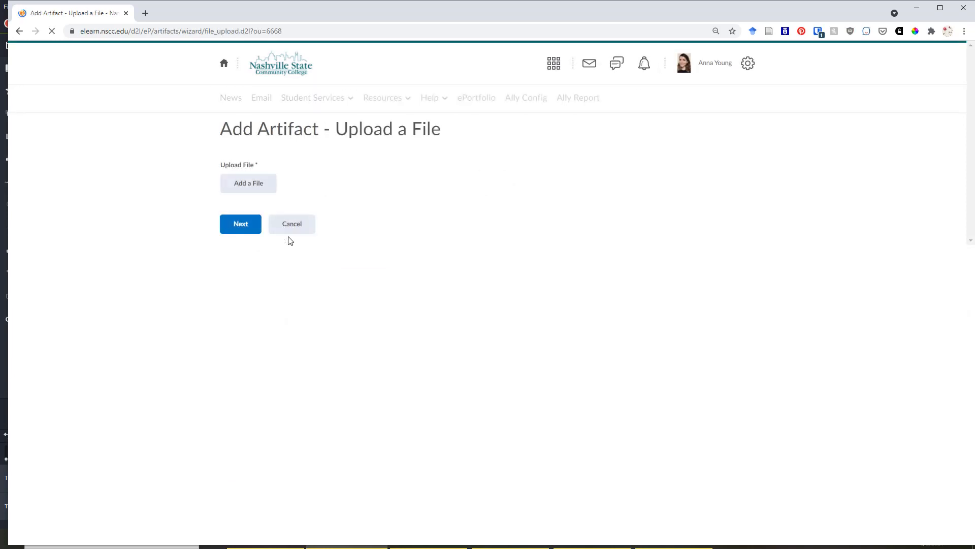
Upload European Colonization and Expansion.pptx as the artifact file and continue
left_click(248, 182)
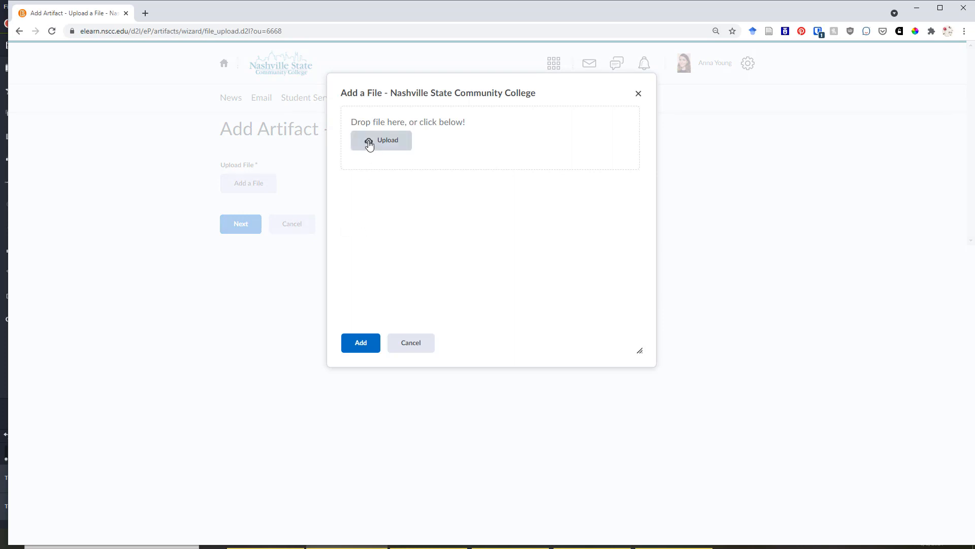
left_click(381, 140)
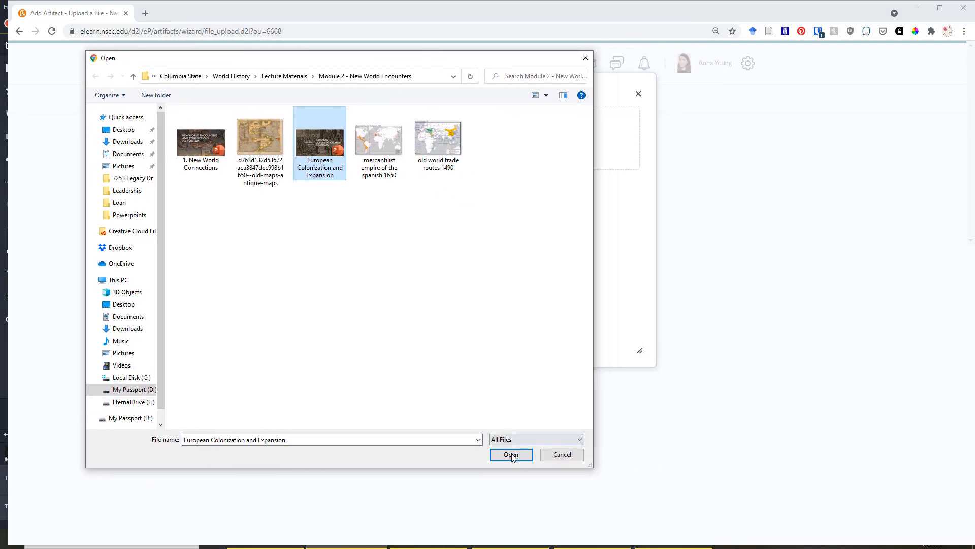
left_click(511, 455)
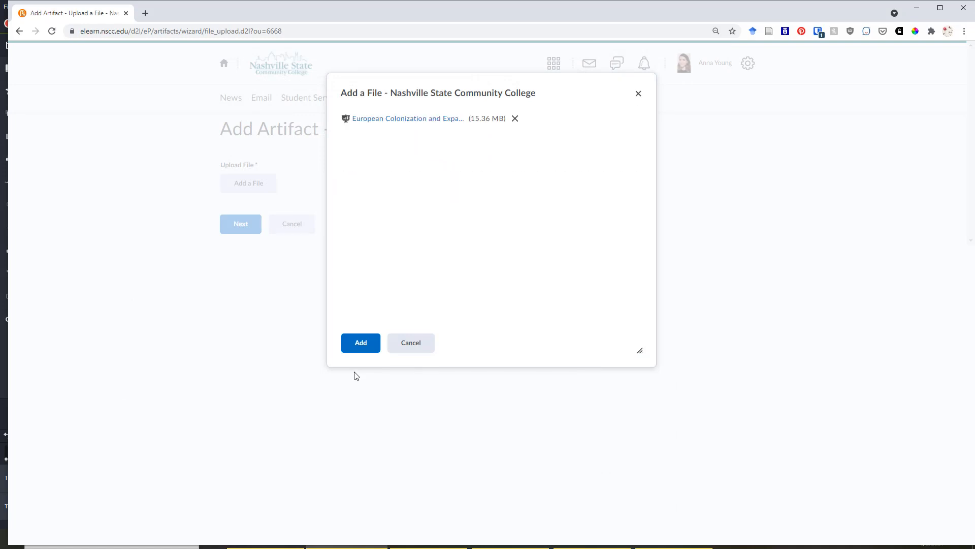
left_click(361, 343)
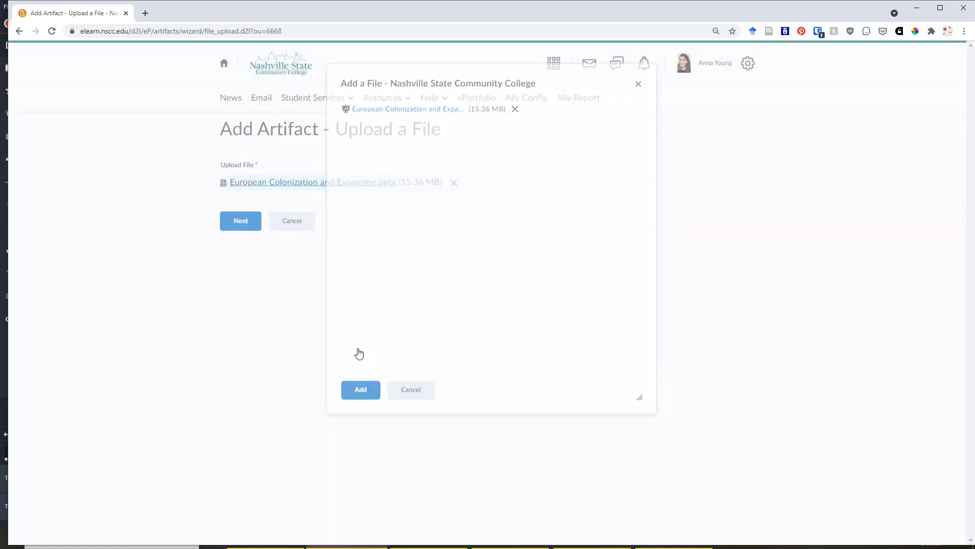
left_click(360, 389)
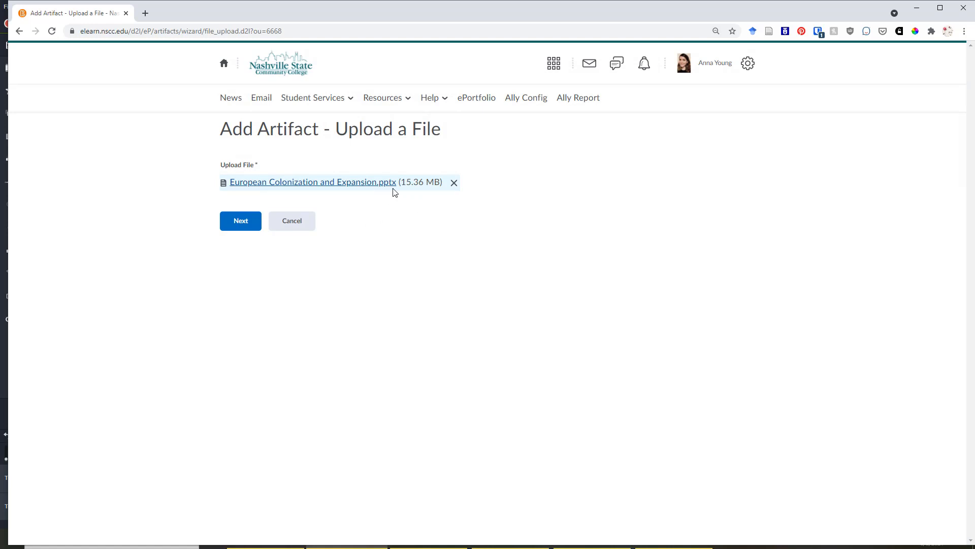
mouse_move(378, 299)
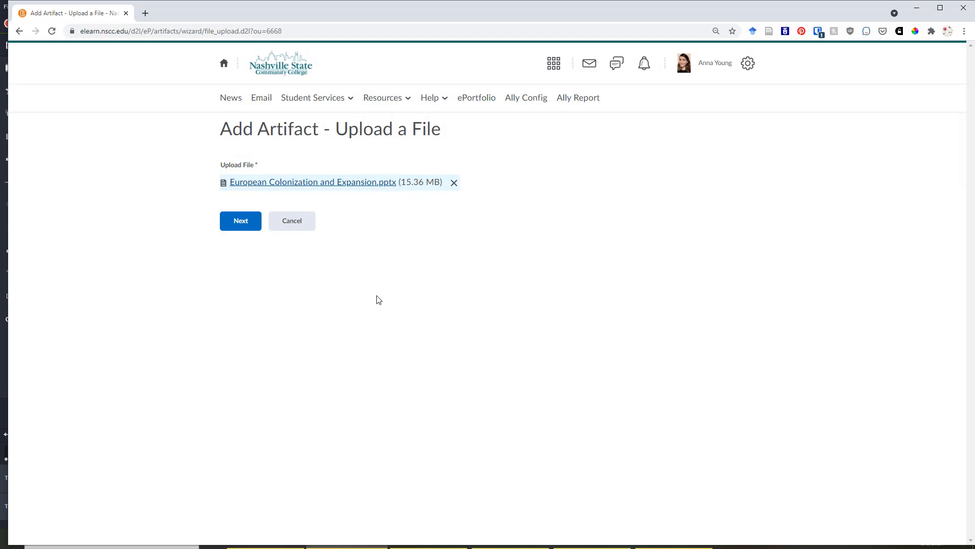
mouse_move(243, 284)
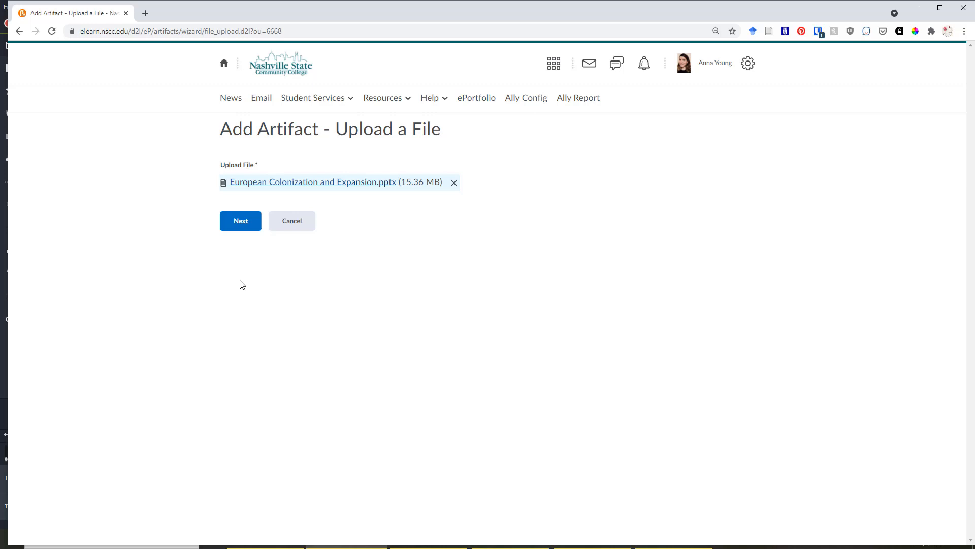
mouse_move(229, 254)
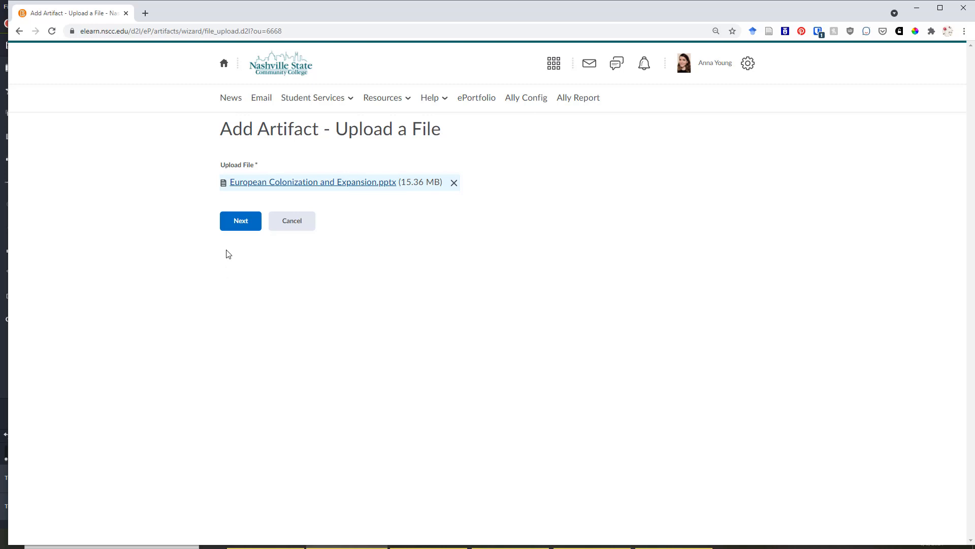
mouse_move(410, 196)
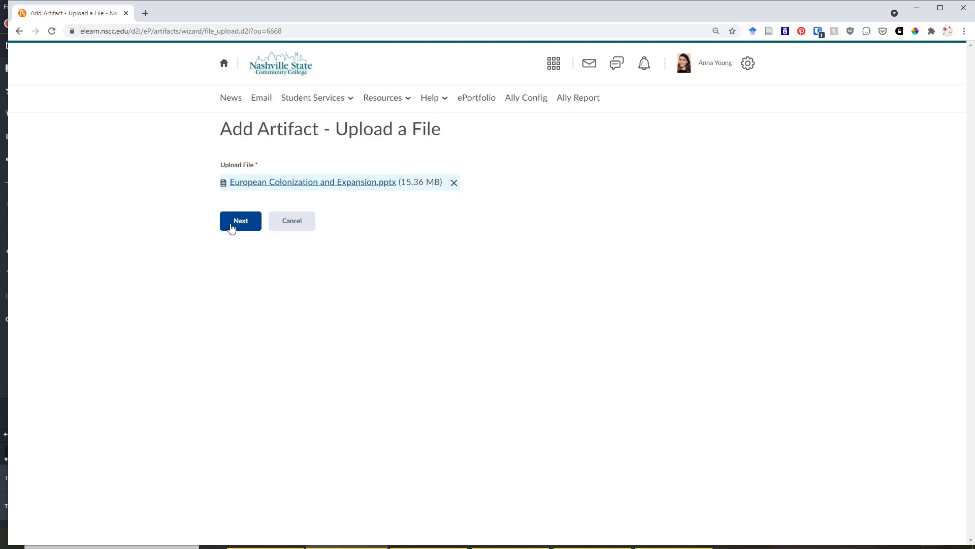
left_click(241, 221)
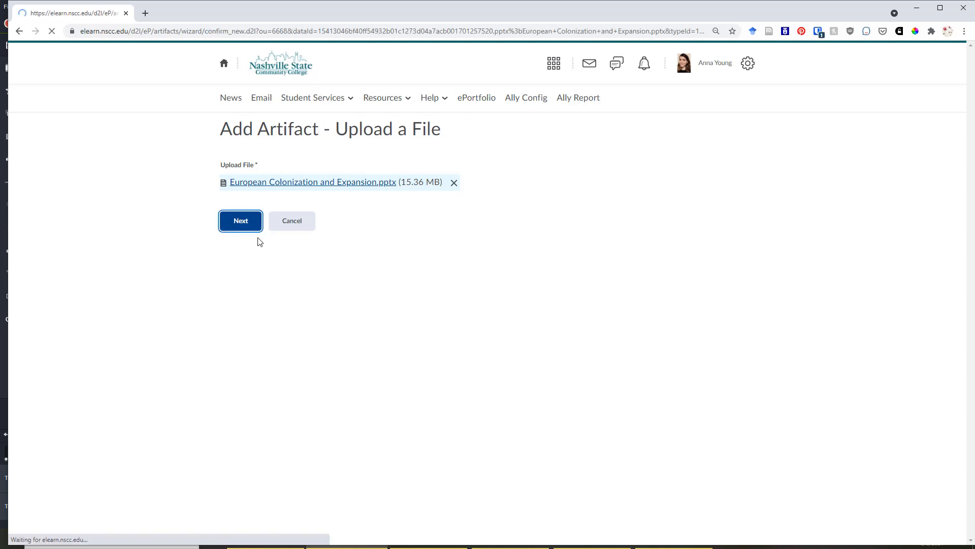
Tag the European Colonization and Expansion artifact 'history' and 'education' and save it
left_click(241, 220)
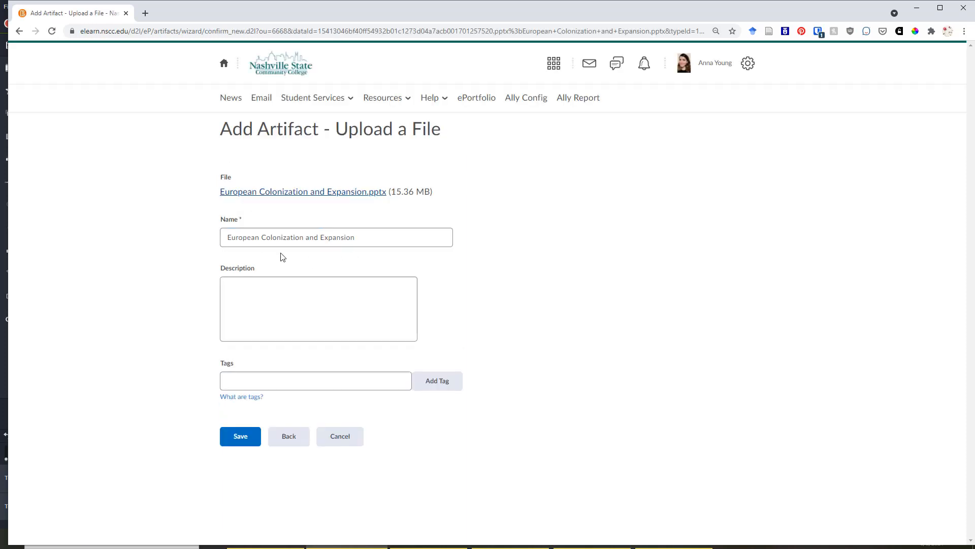
left_click(362, 236)
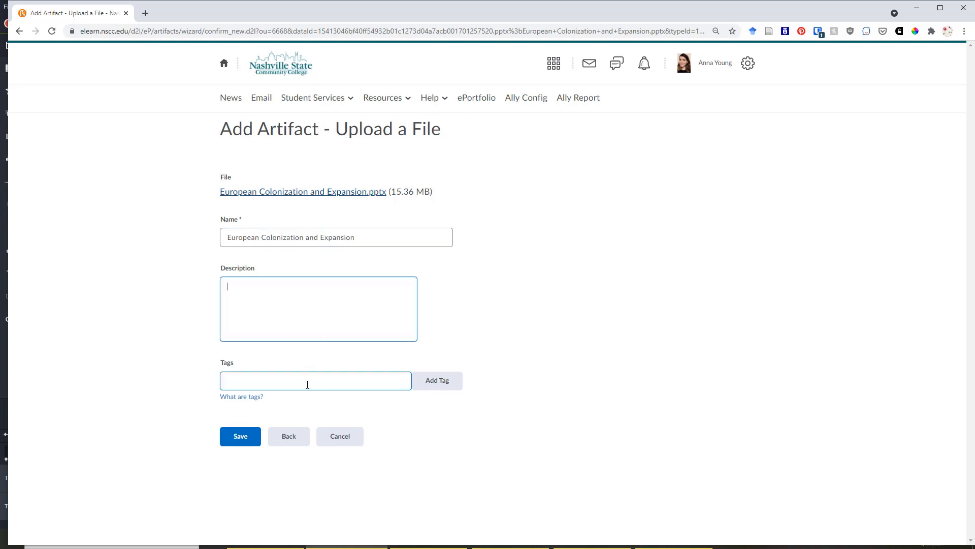
left_click(315, 381)
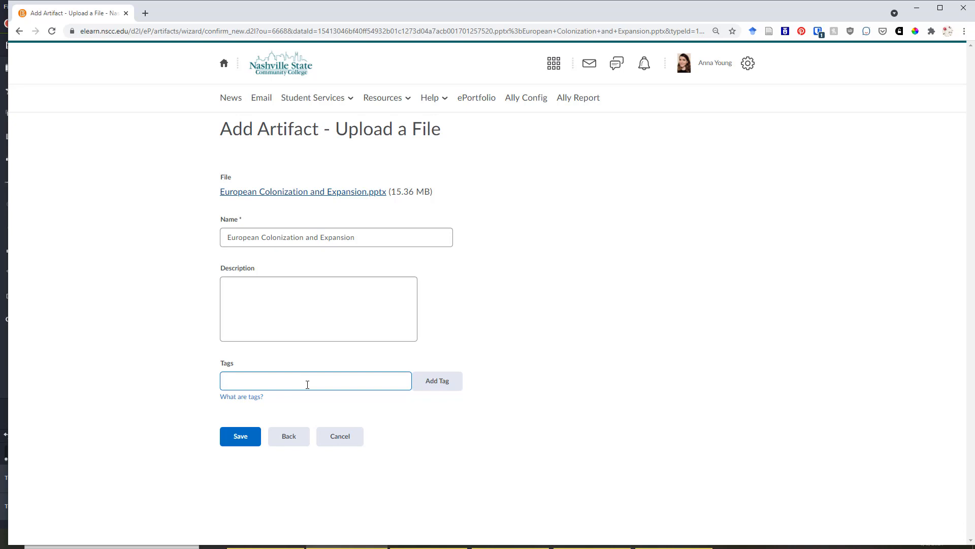
type("history, educat")
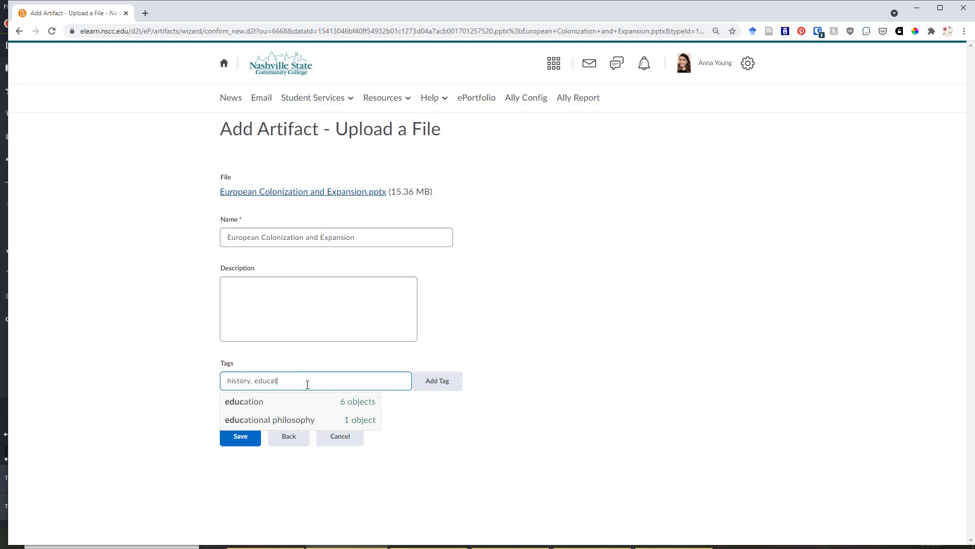
type("ion")
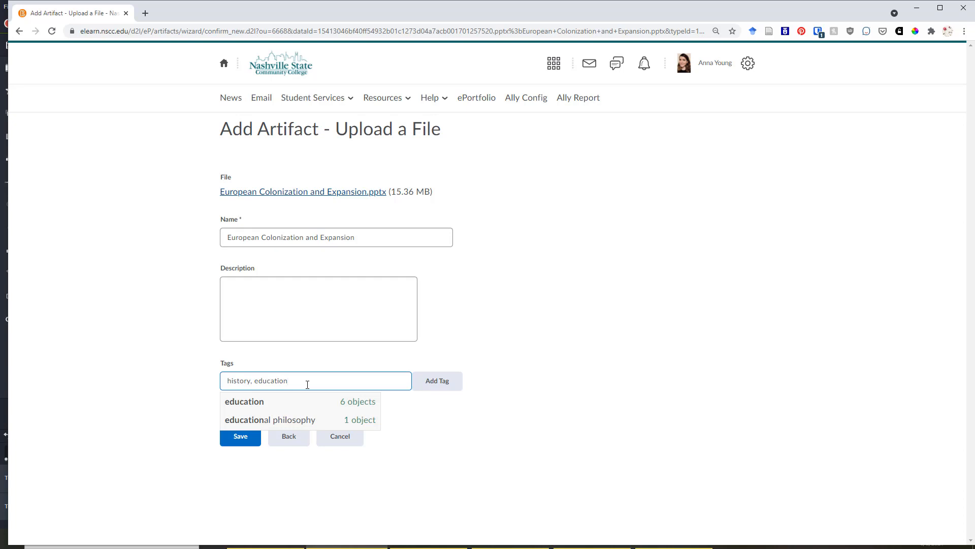
left_click(437, 380)
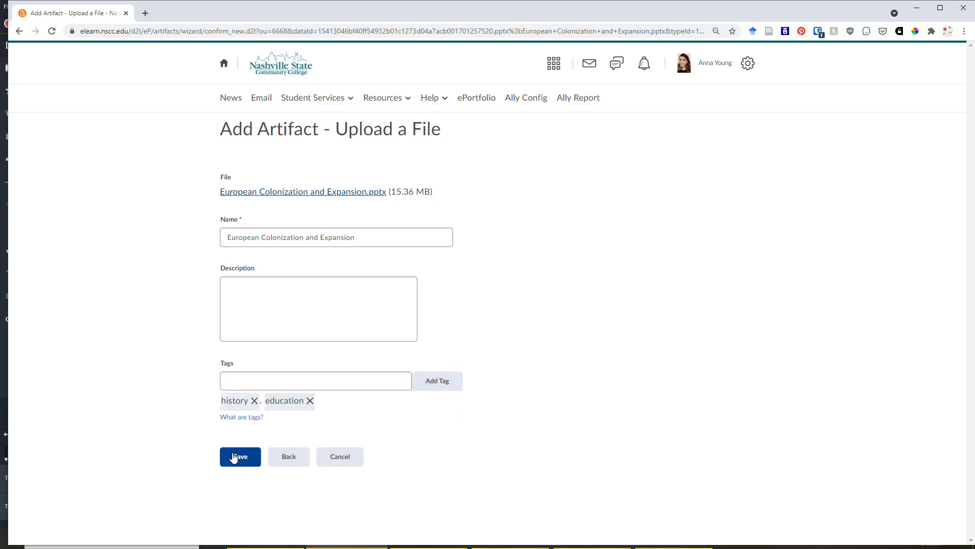
left_click(240, 457)
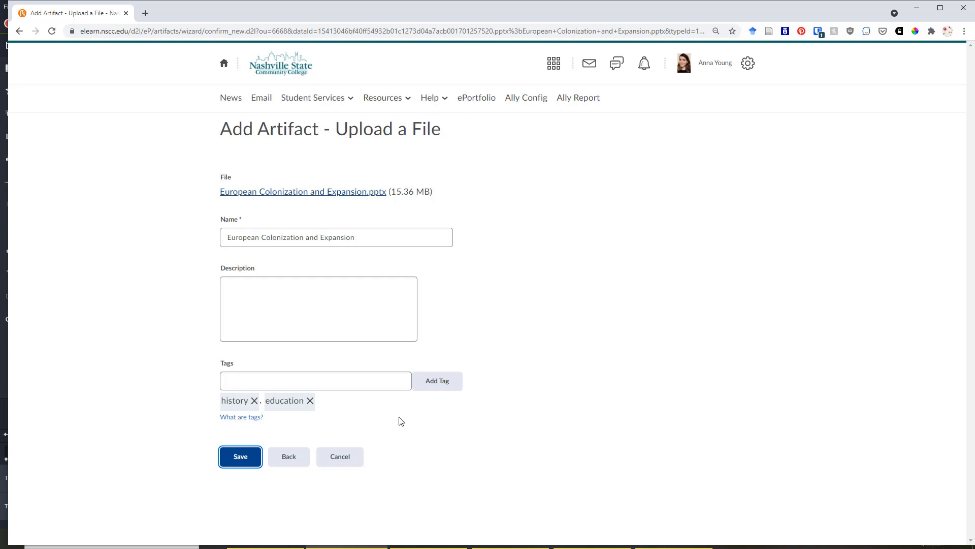
left_click(240, 456)
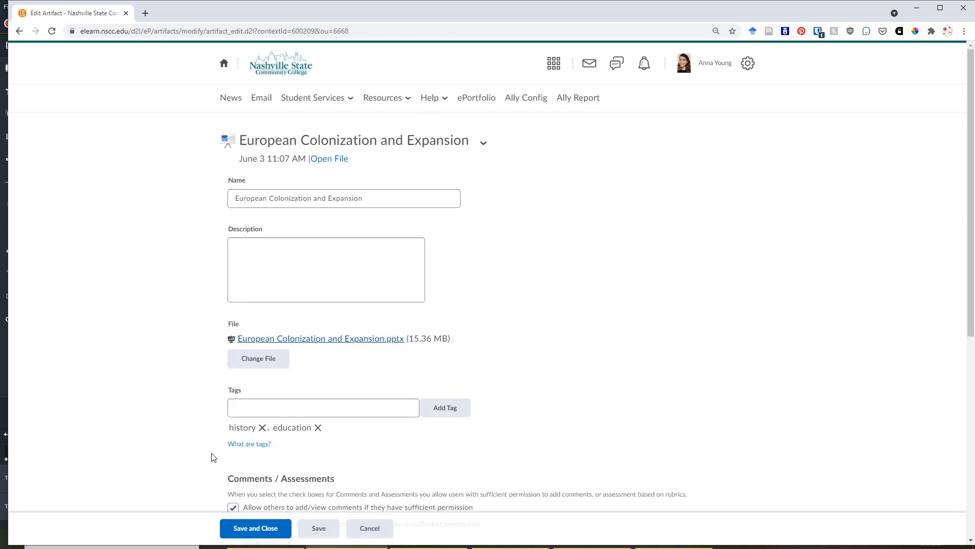
scroll("down", 3)
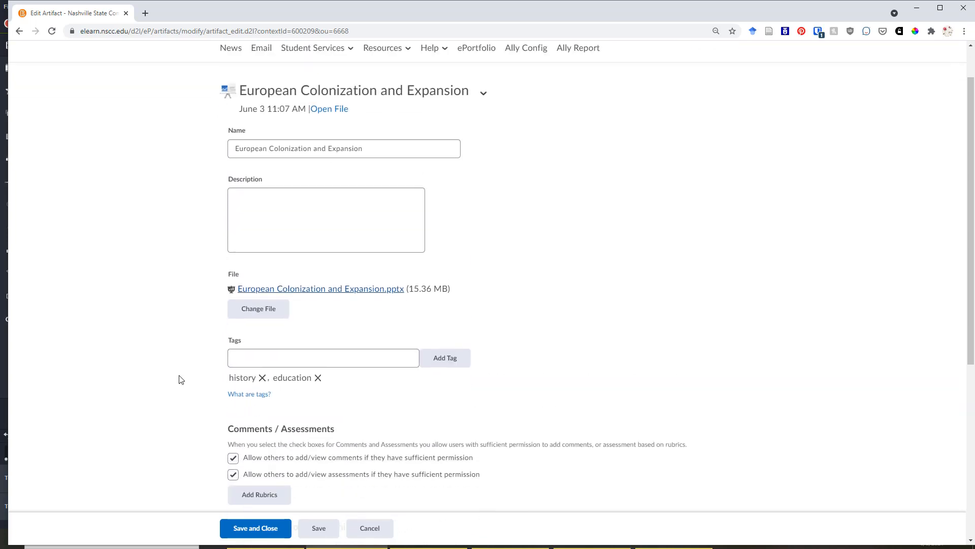
scroll("down", 3)
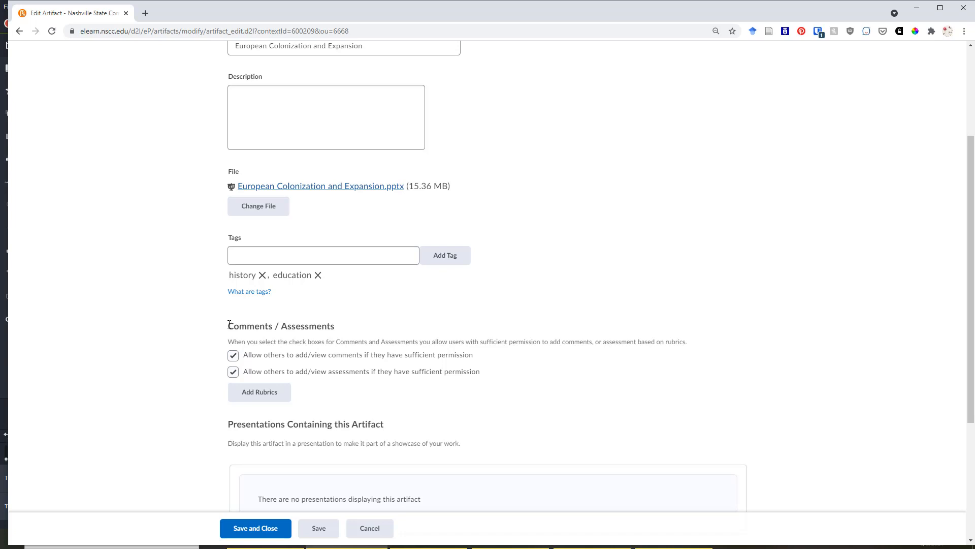
mouse_move(287, 341)
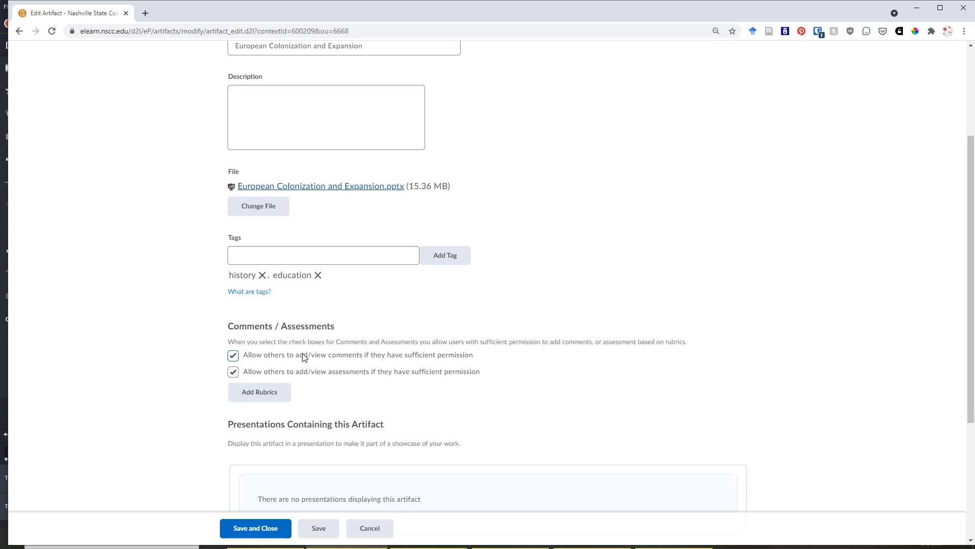
mouse_move(376, 368)
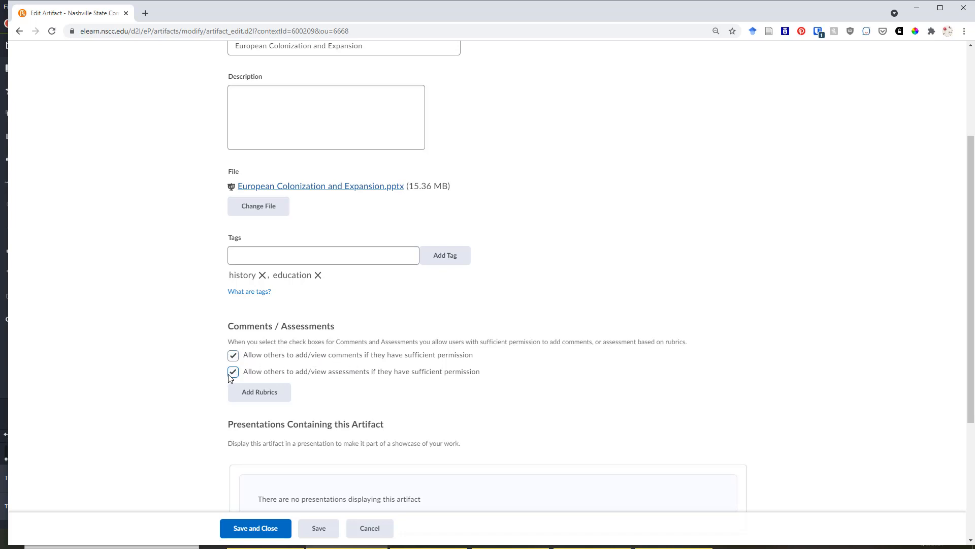
scroll("down", 3)
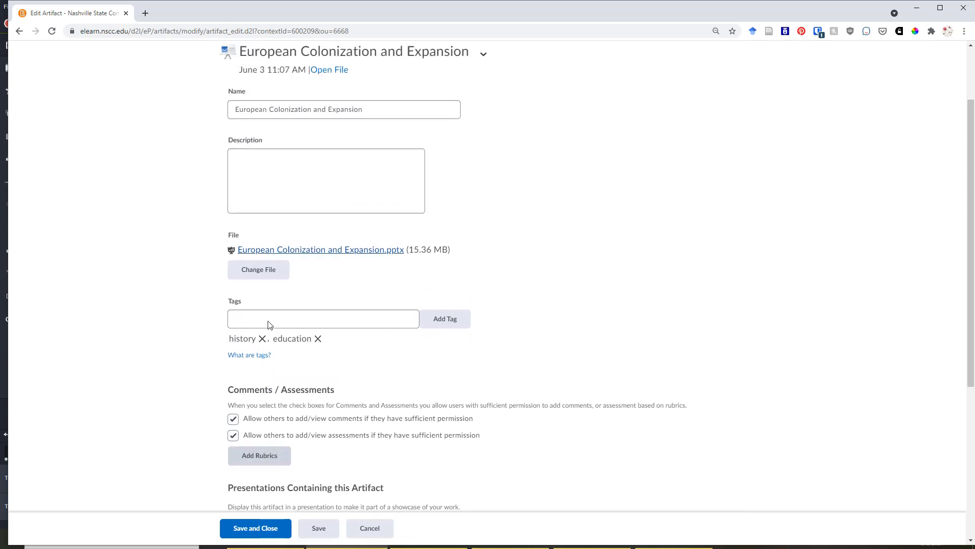
scroll("down", 3)
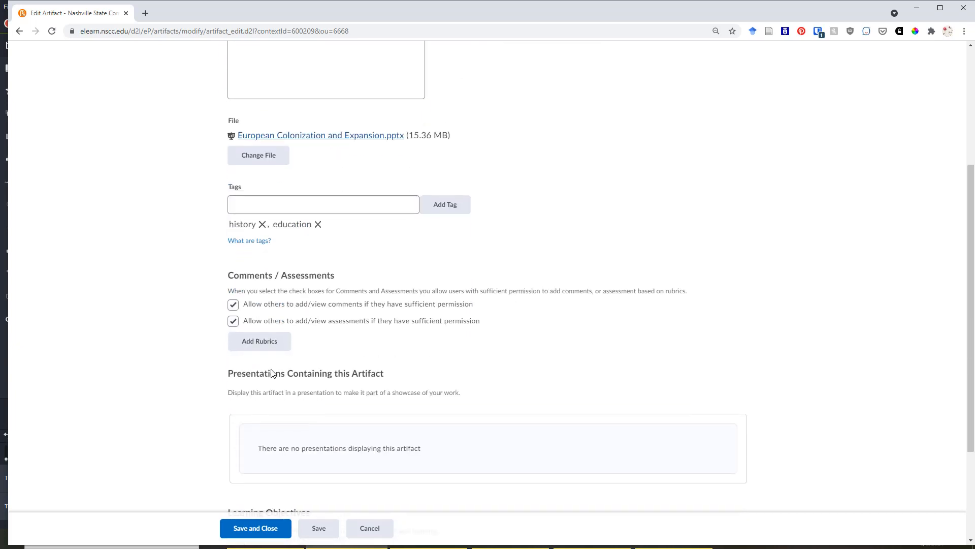
scroll("down", 3)
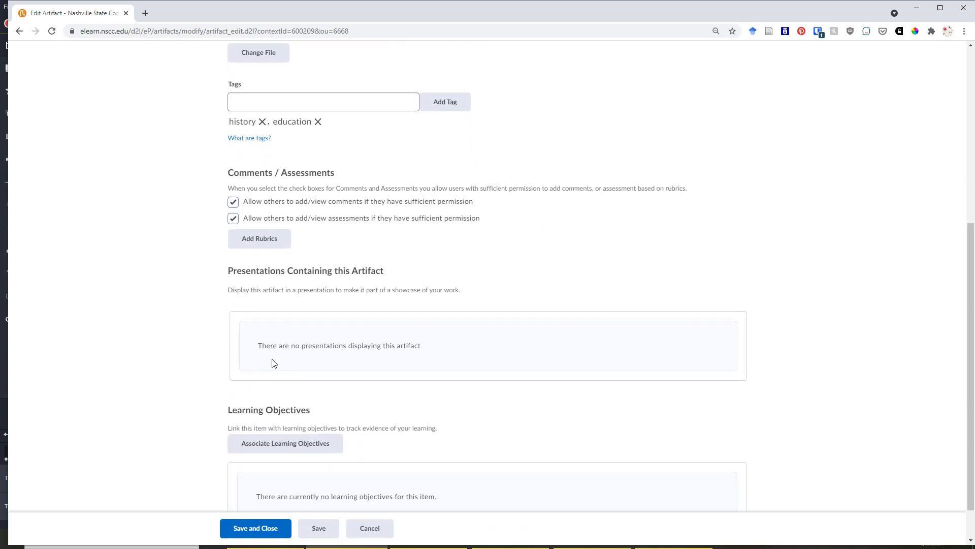
scroll("down", 3)
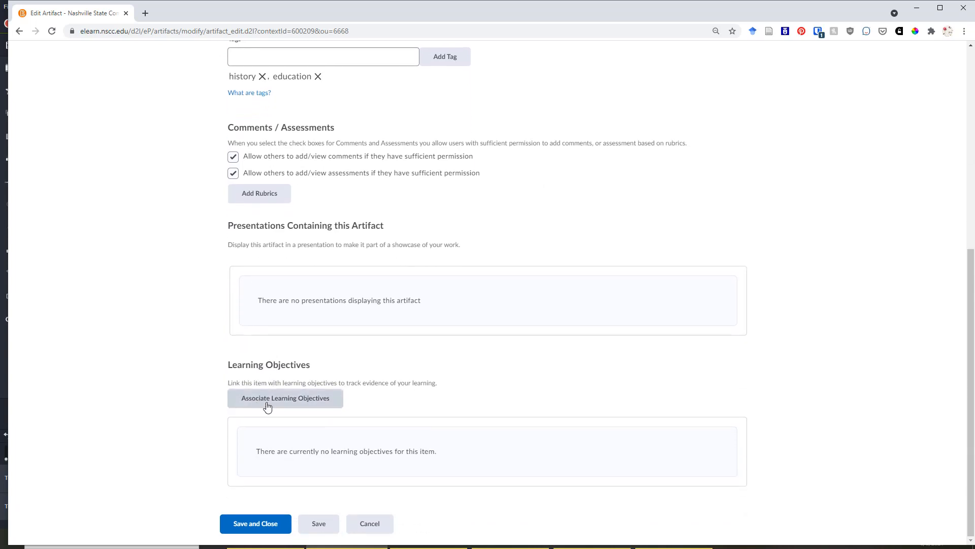
mouse_move(267, 418)
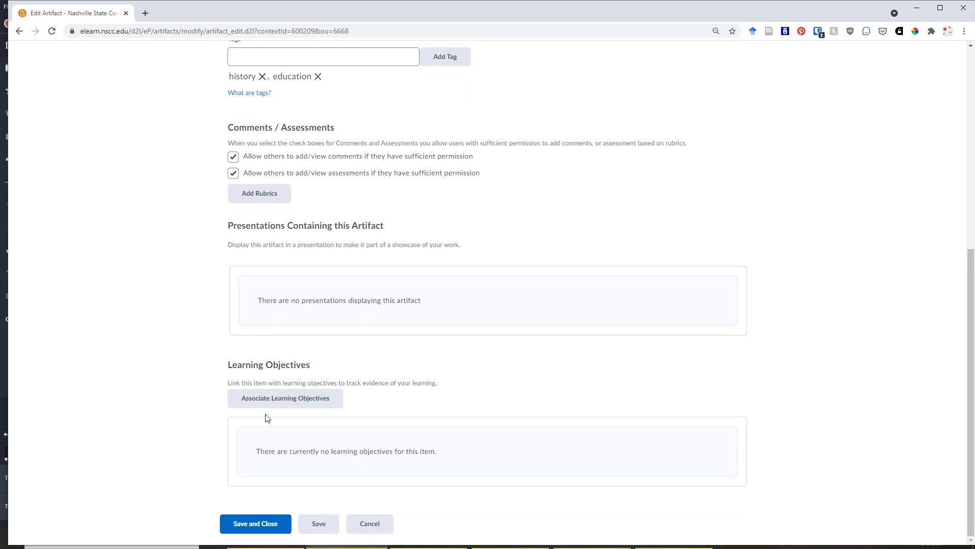
mouse_move(303, 431)
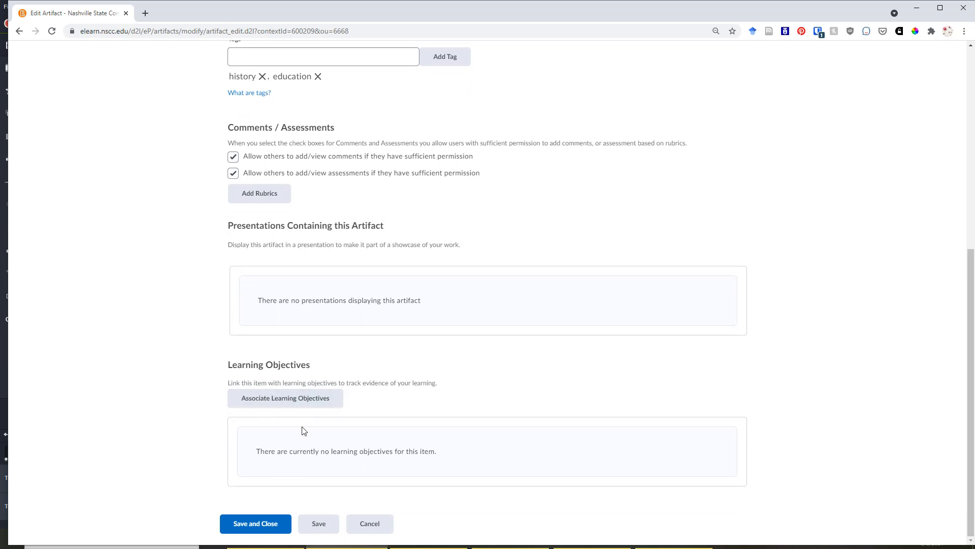
mouse_move(303, 440)
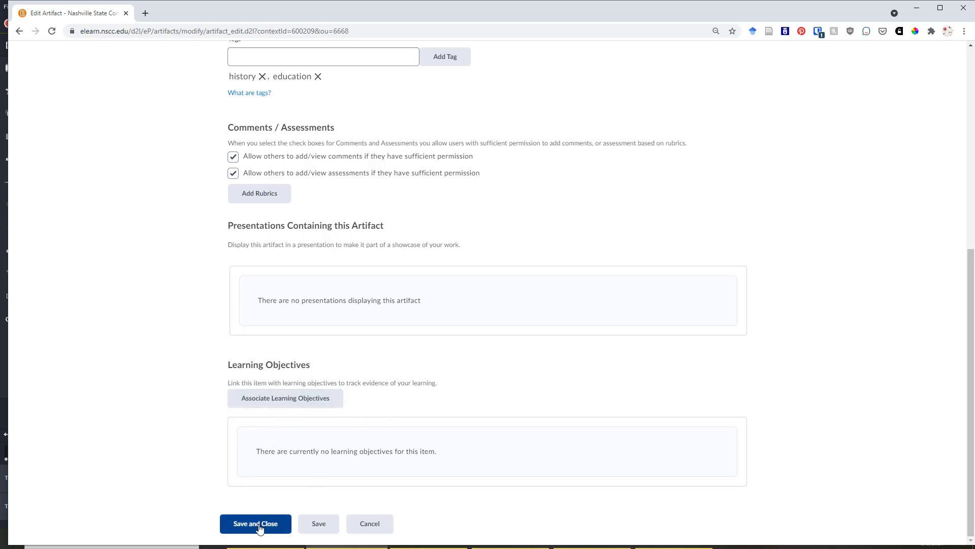
Save and close the presentation artifact and scroll its Reflections, Comments and Assessments
left_click(255, 523)
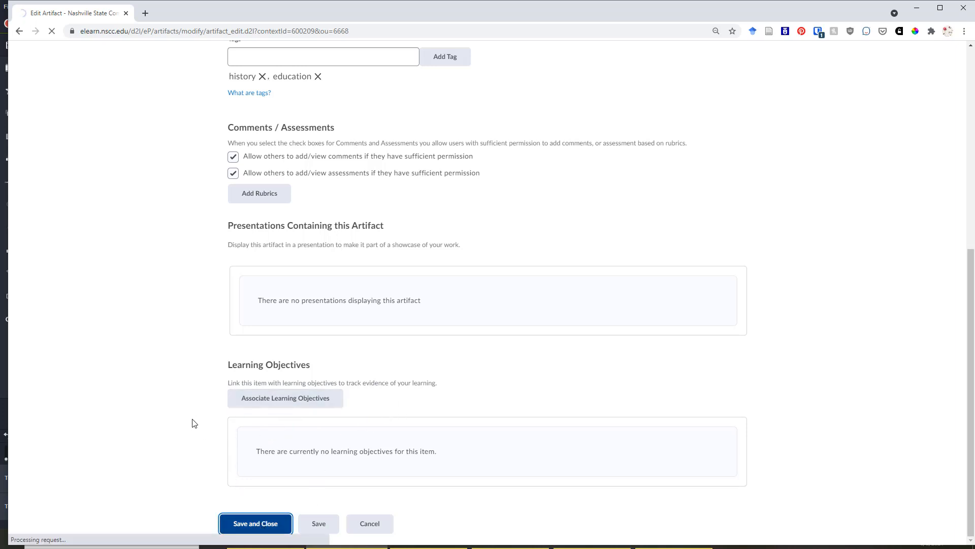
left_click(255, 523)
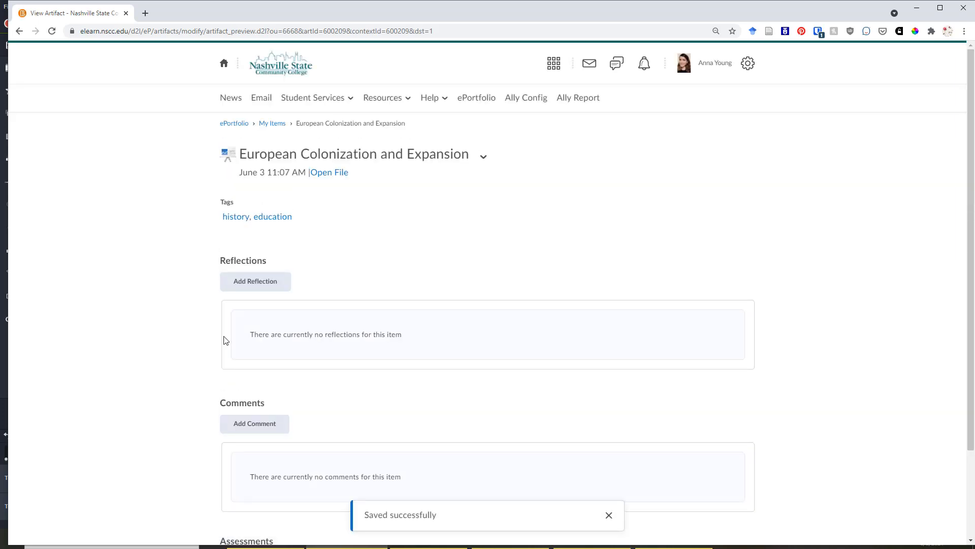
mouse_move(223, 336)
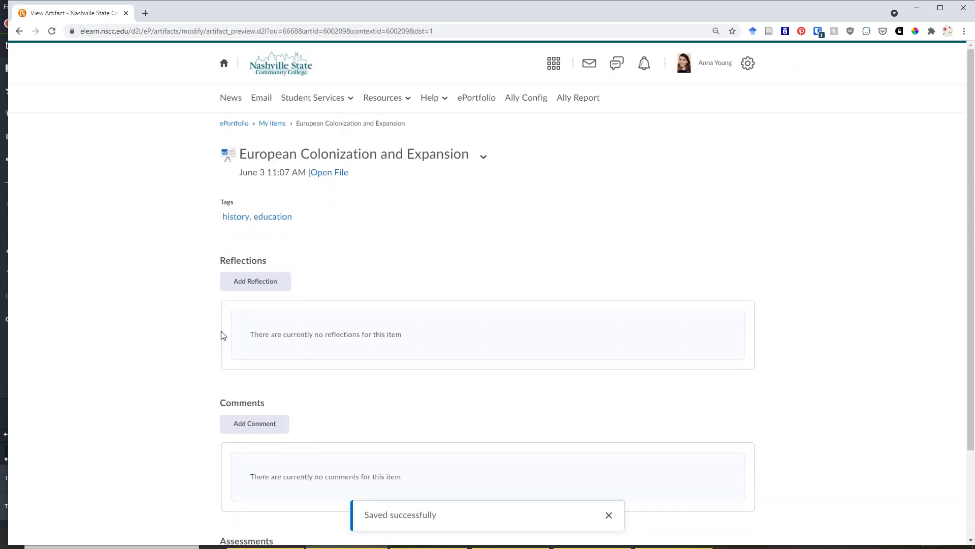
left_click(329, 171)
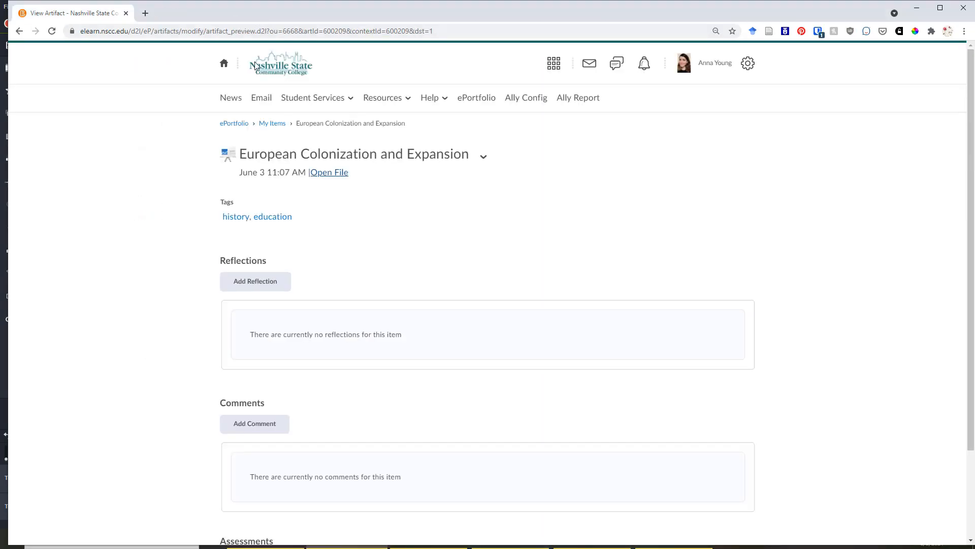
scroll("down", 3)
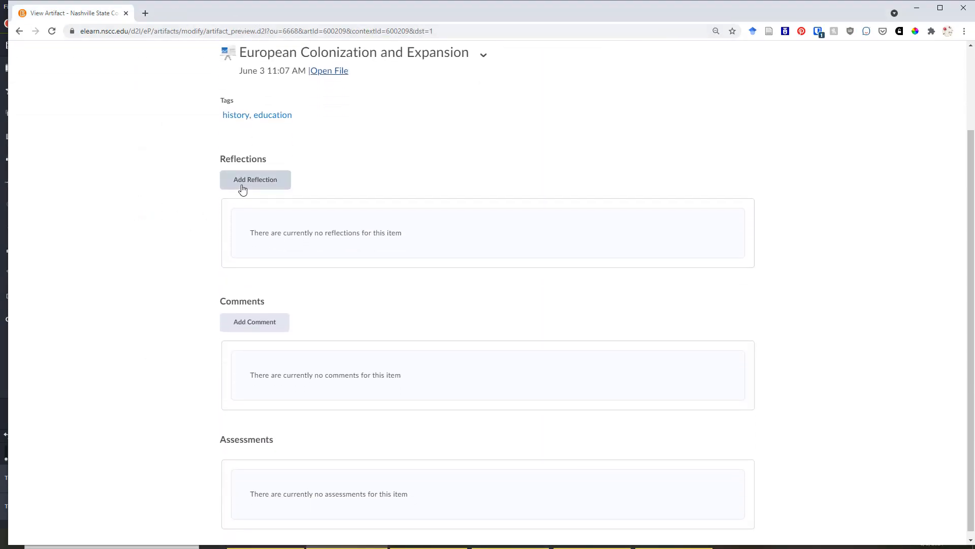
mouse_move(200, 195)
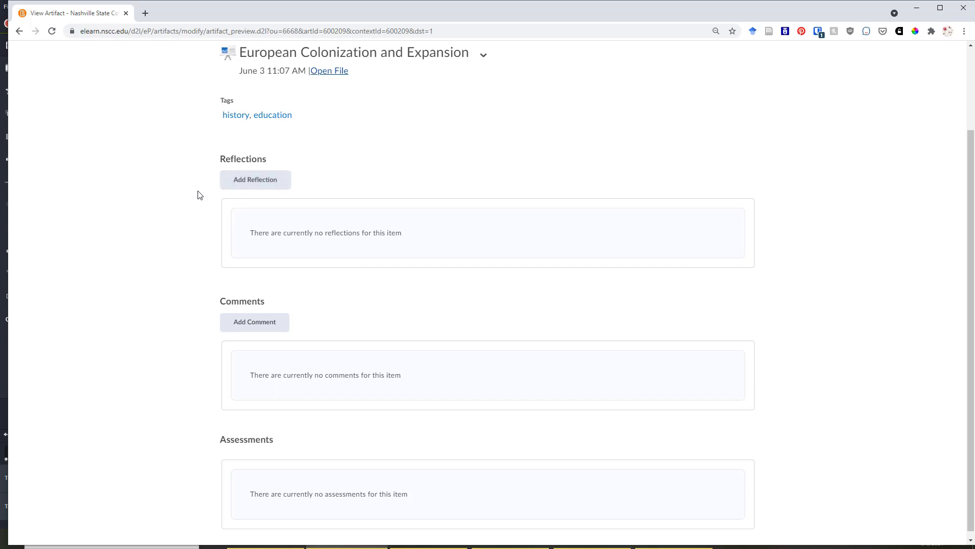
mouse_move(224, 205)
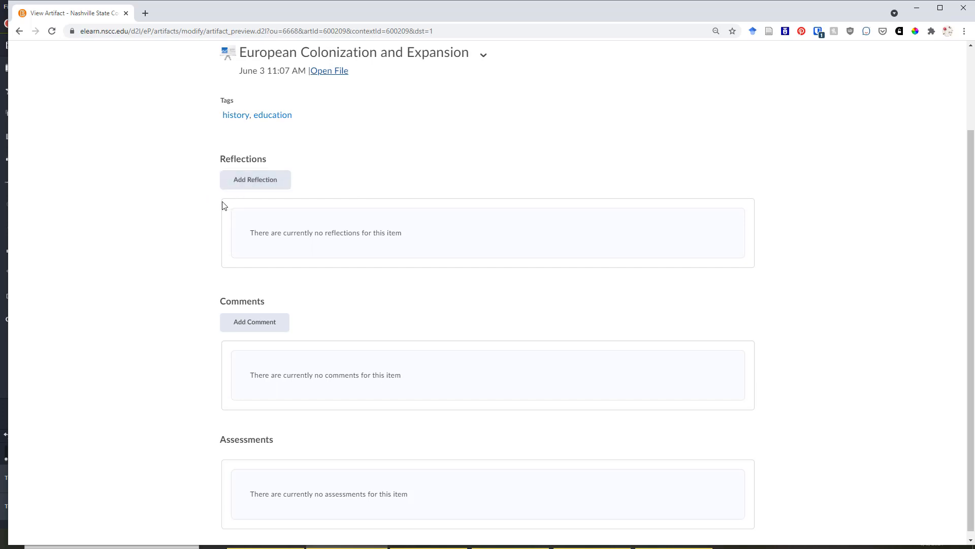
mouse_move(351, 179)
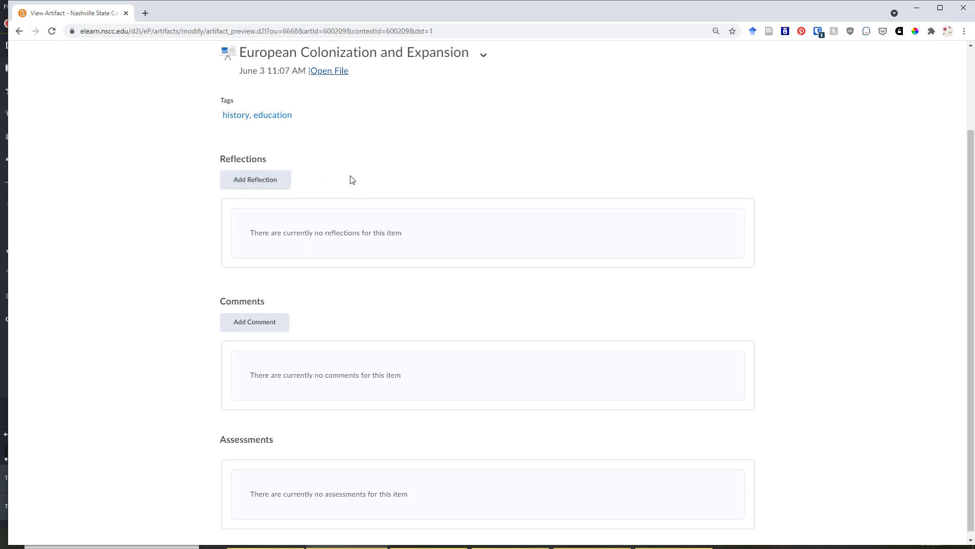
mouse_move(268, 180)
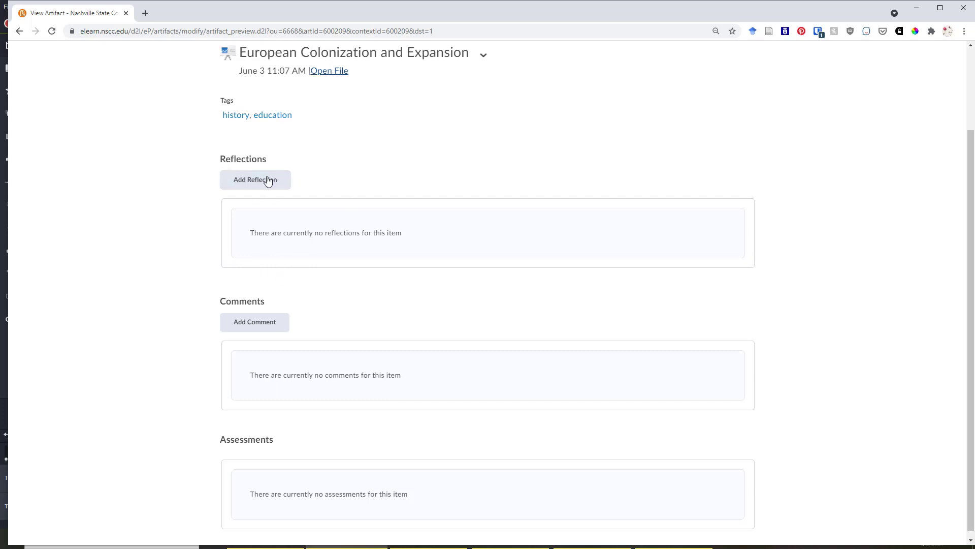
mouse_move(175, 269)
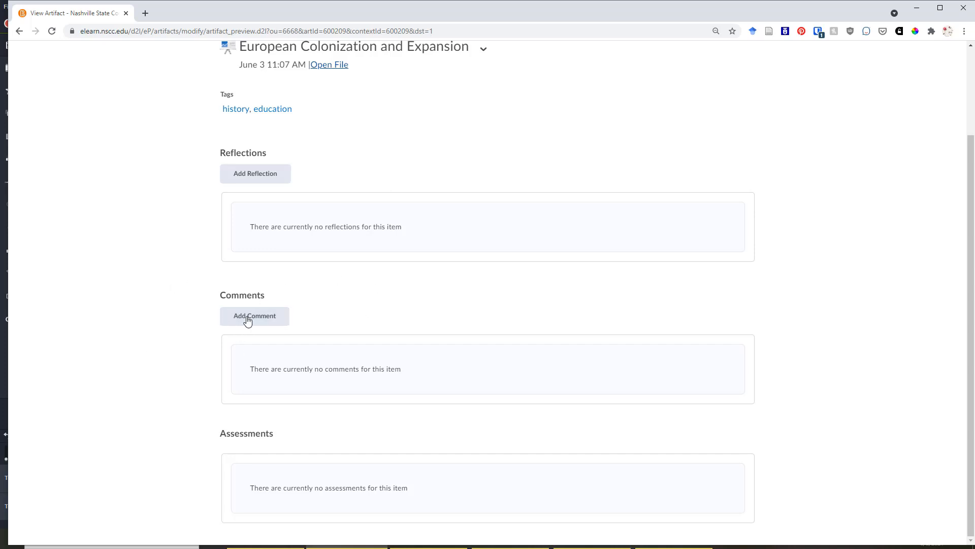
mouse_move(266, 379)
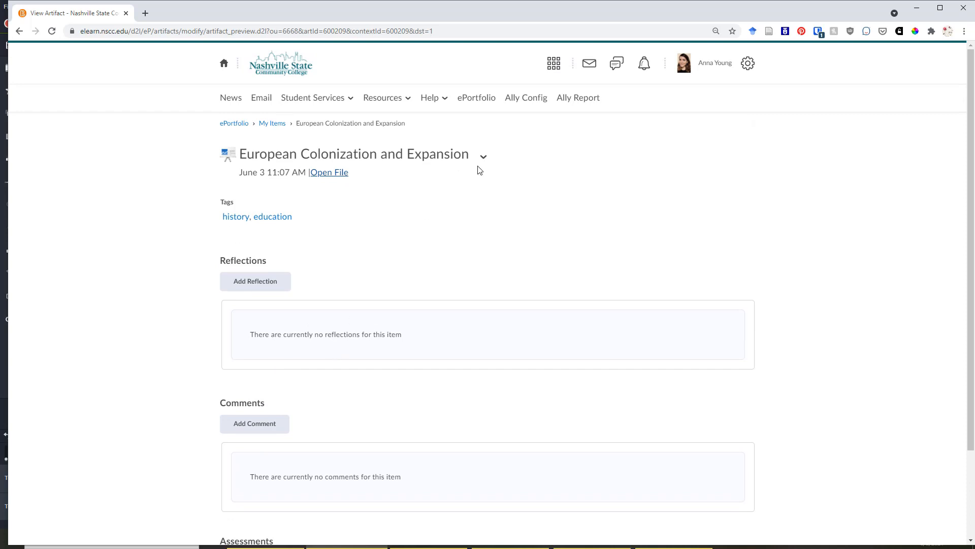
Return to My Items via the breadcrumb, with European Colonization and Expansion listed first
left_click(271, 123)
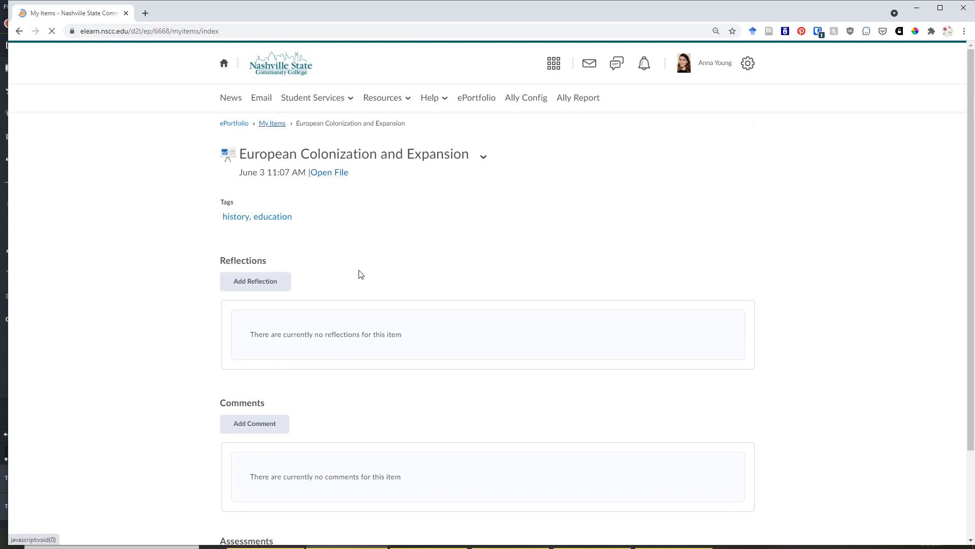
left_click(272, 123)
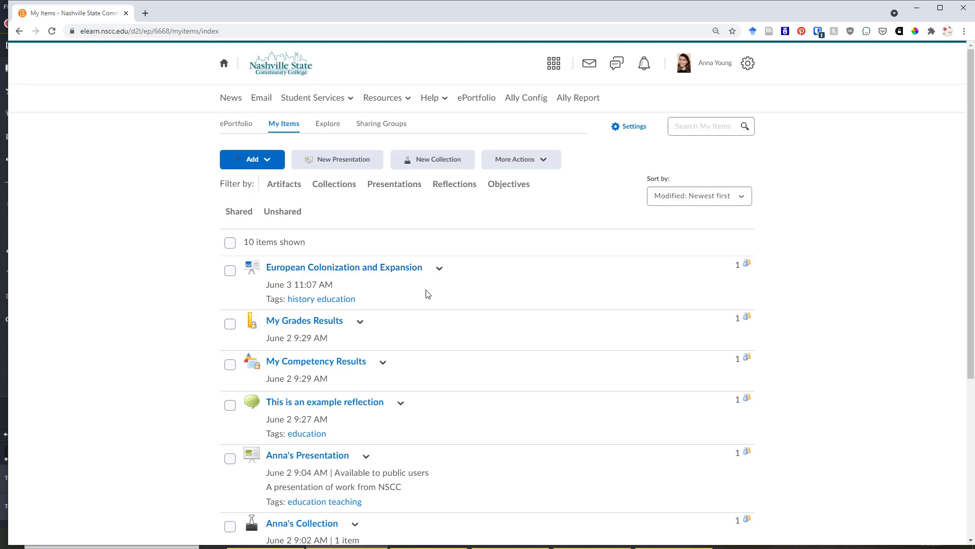
mouse_move(506, 306)
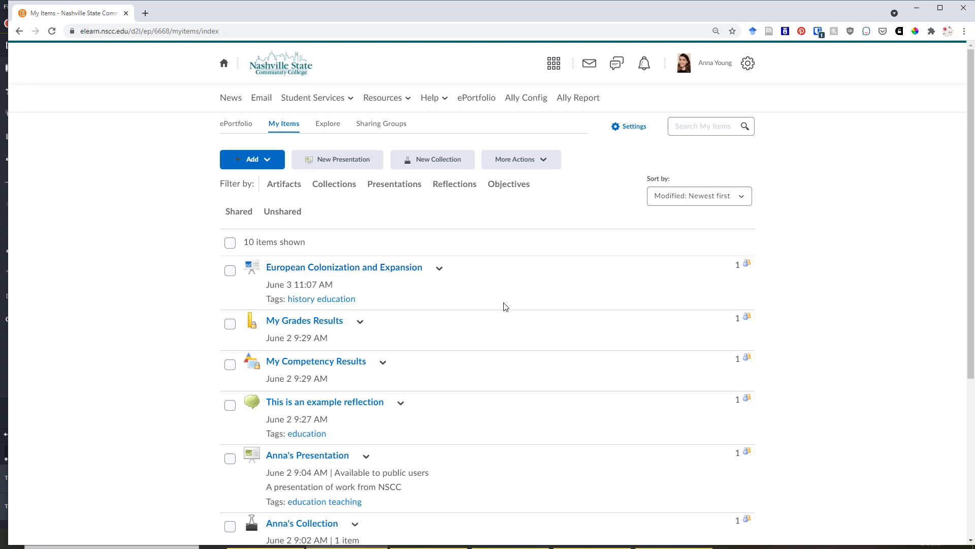
mouse_move(543, 239)
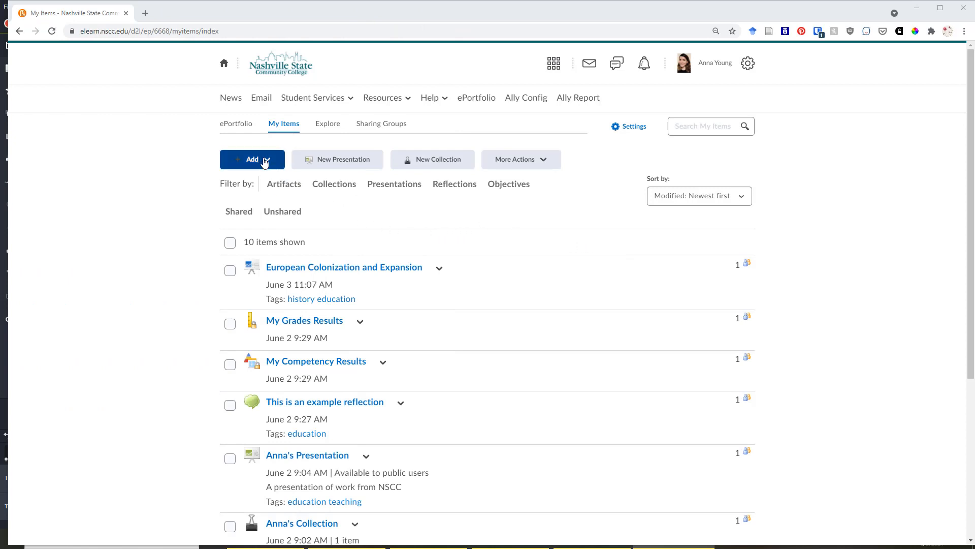
left_click(252, 159)
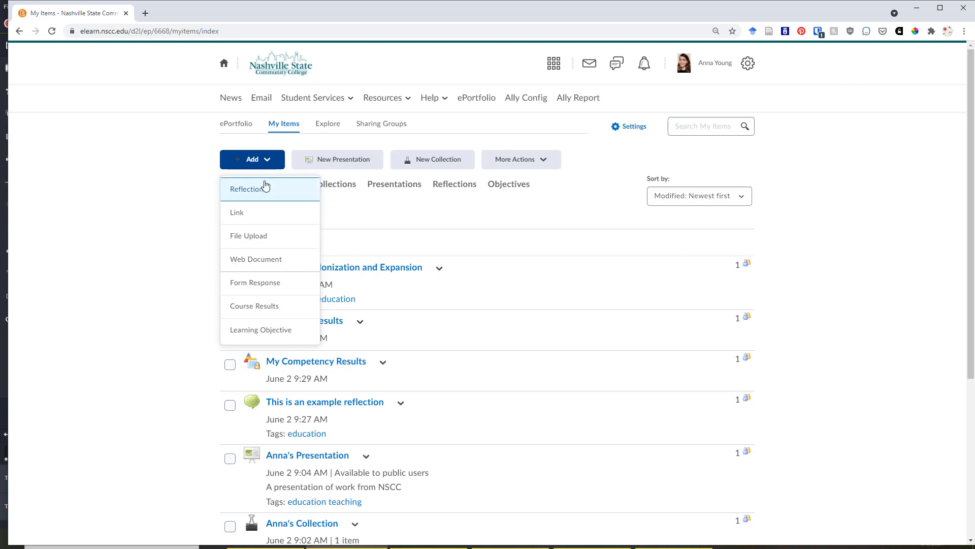
mouse_move(264, 247)
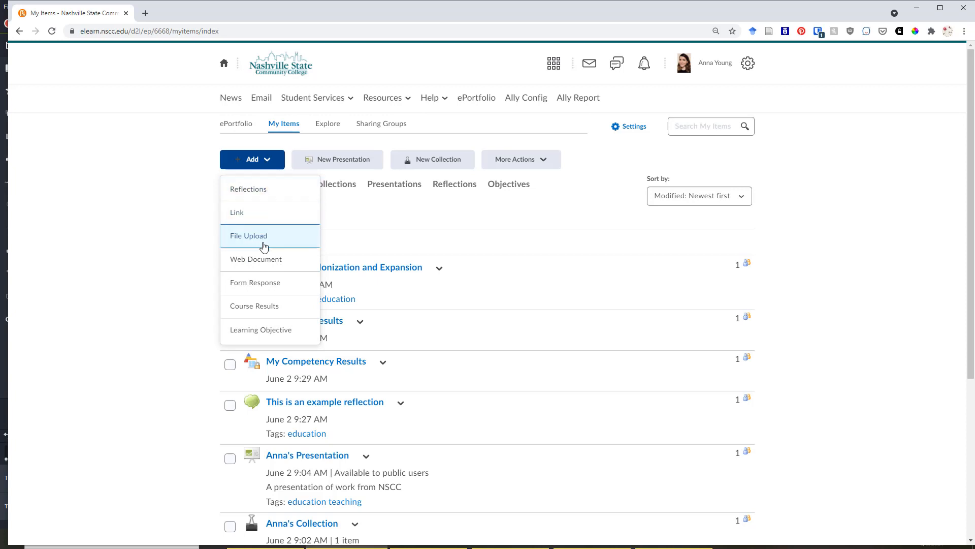
mouse_move(252, 194)
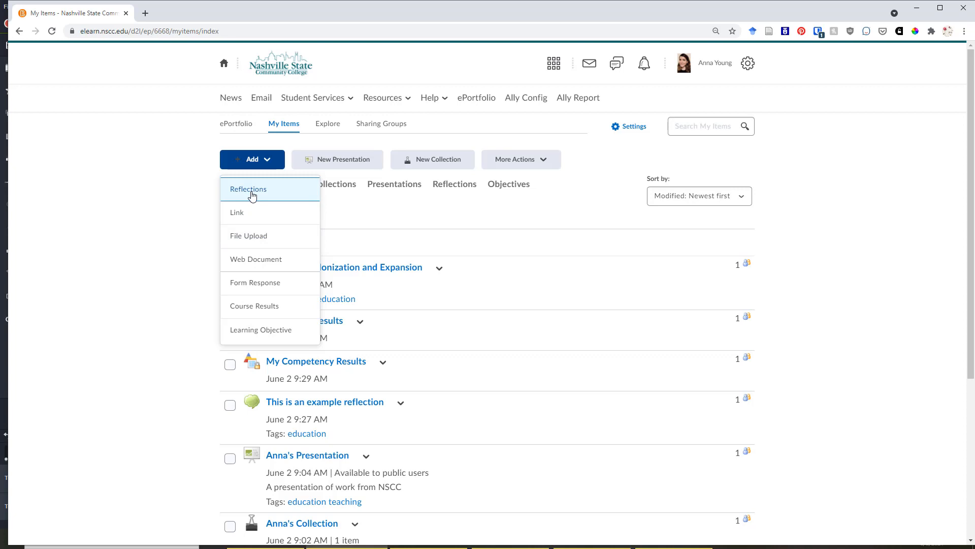
mouse_move(256, 217)
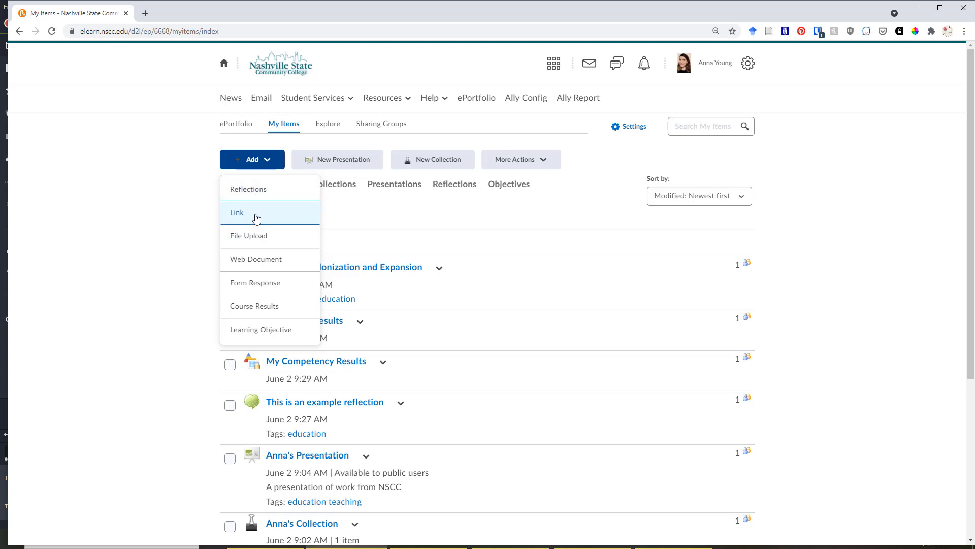
mouse_move(278, 268)
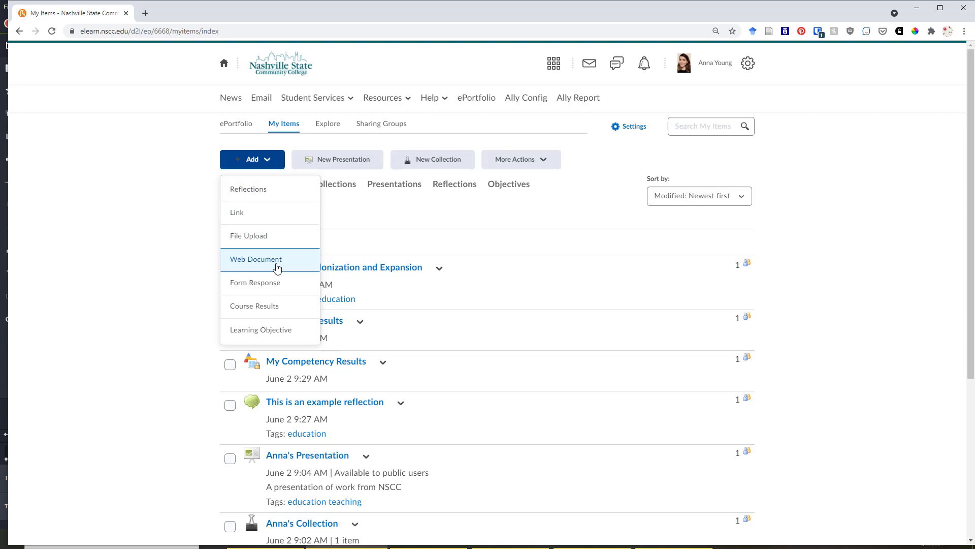
mouse_move(295, 288)
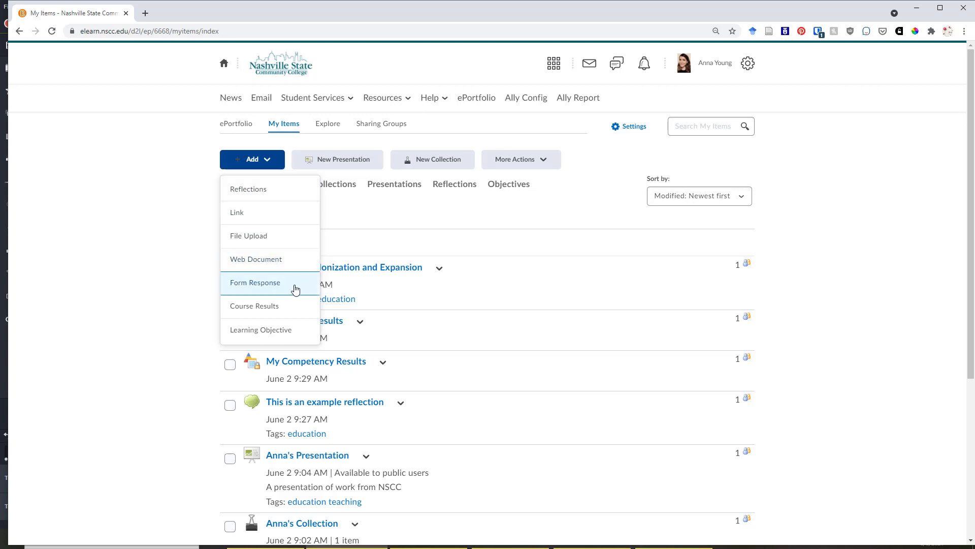
mouse_move(281, 310)
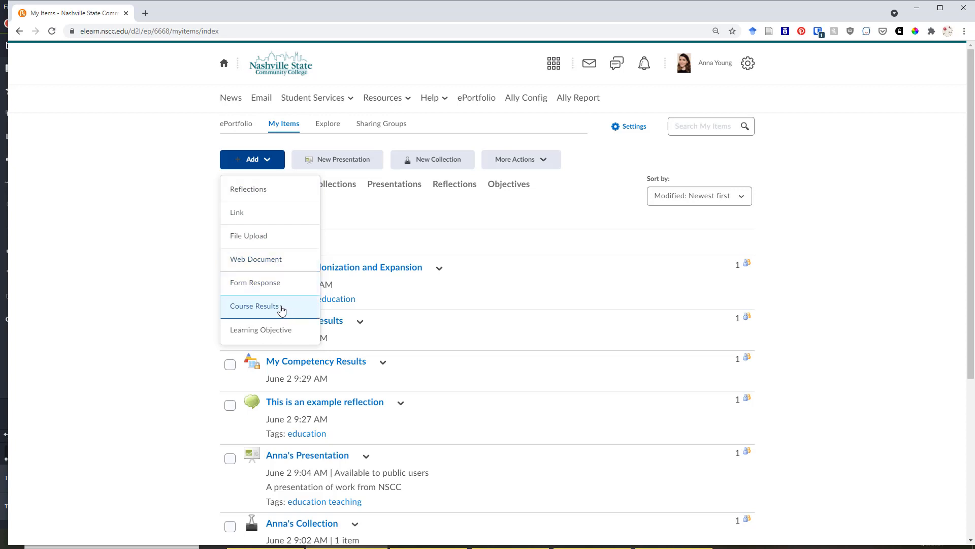
mouse_move(275, 312)
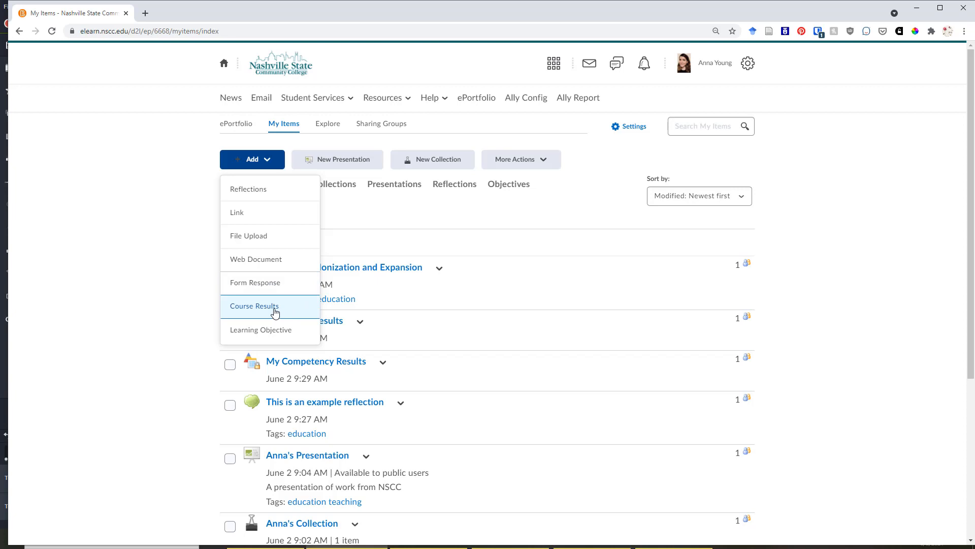
mouse_move(279, 311)
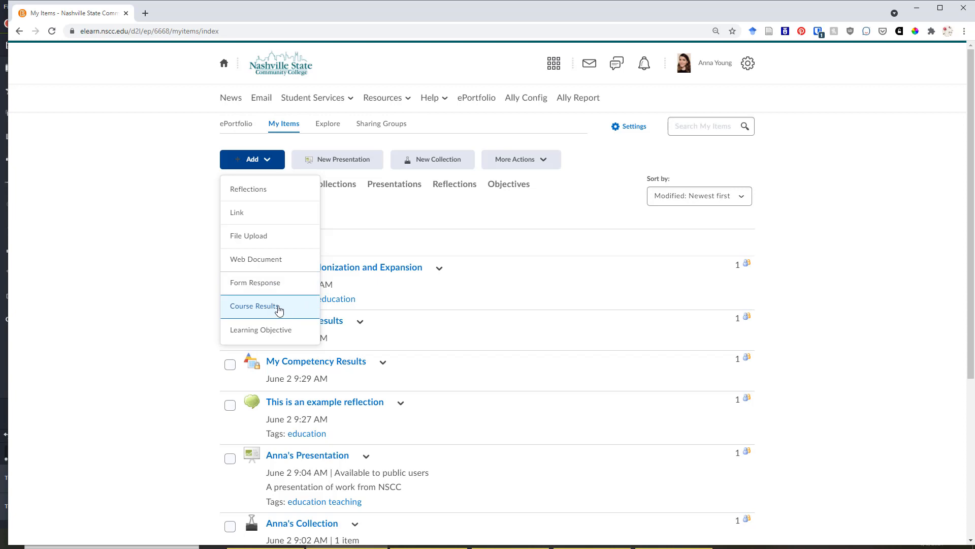
mouse_move(278, 334)
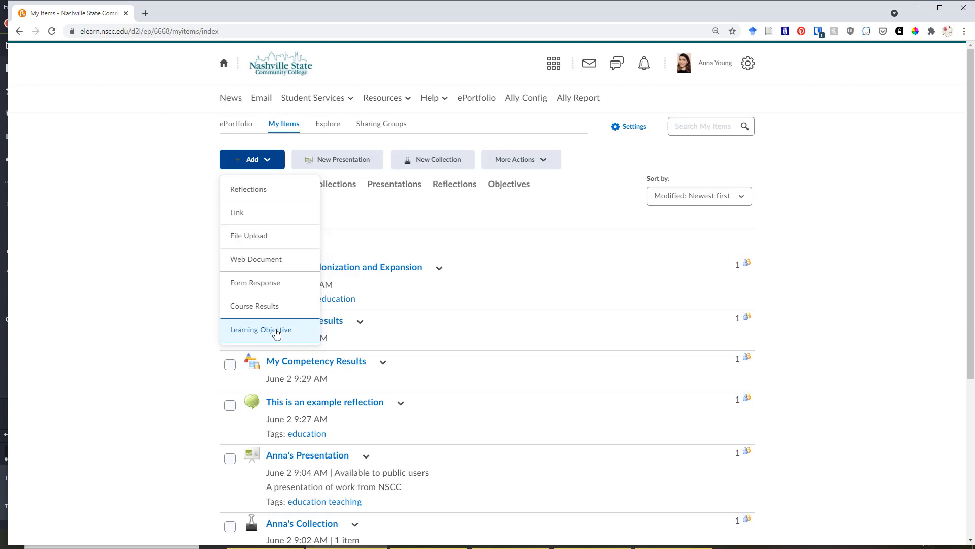
mouse_move(287, 334)
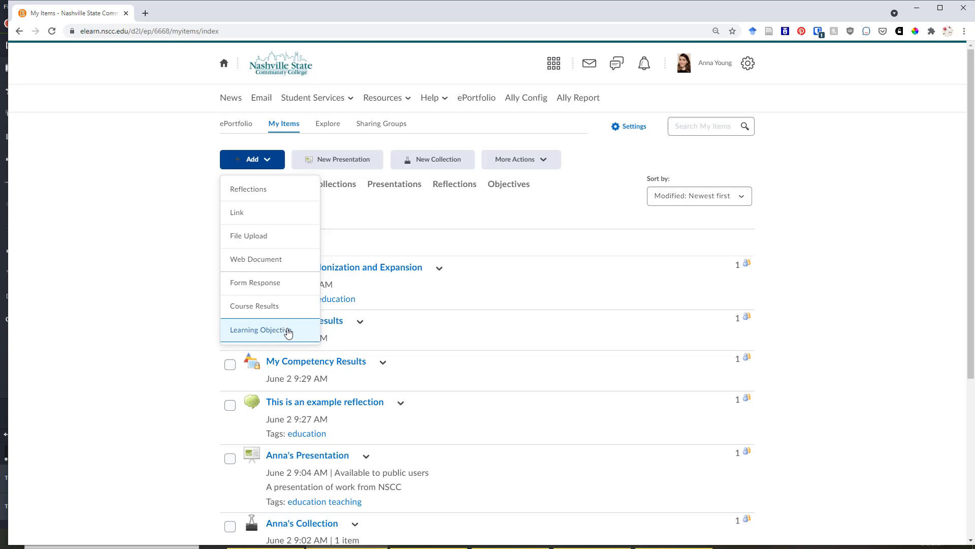
mouse_move(260, 312)
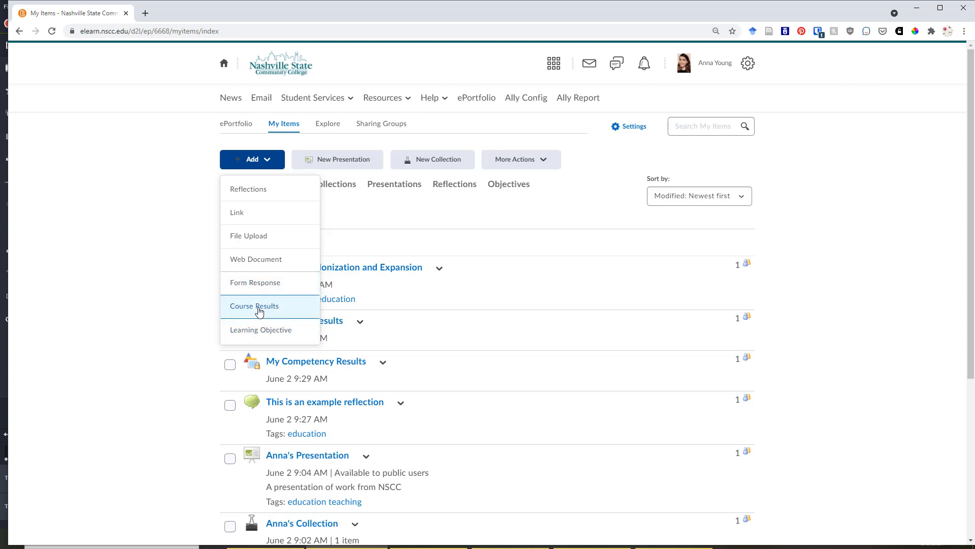
Choose Course Results from Add and scroll the list of importable courses
left_click(254, 306)
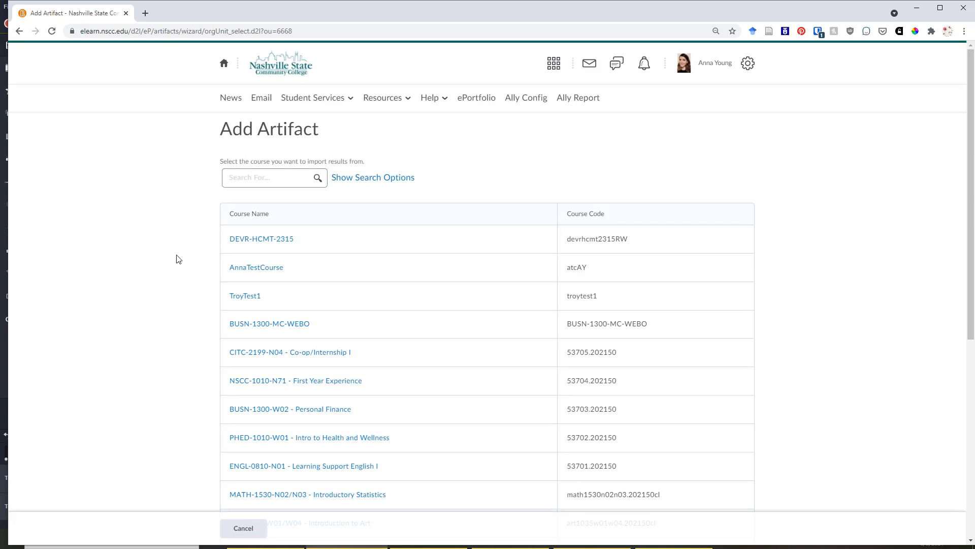
mouse_move(223, 128)
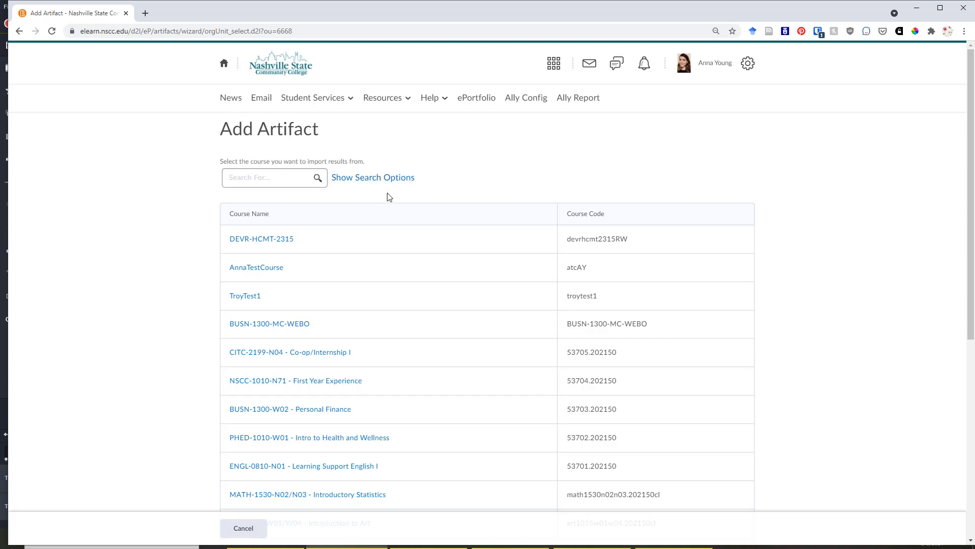
scroll("down", 3)
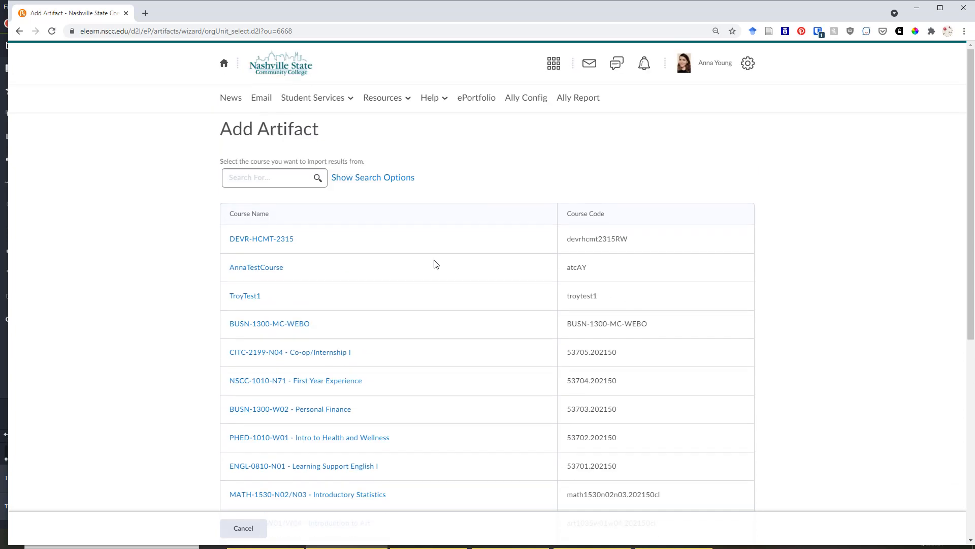
mouse_move(240, 273)
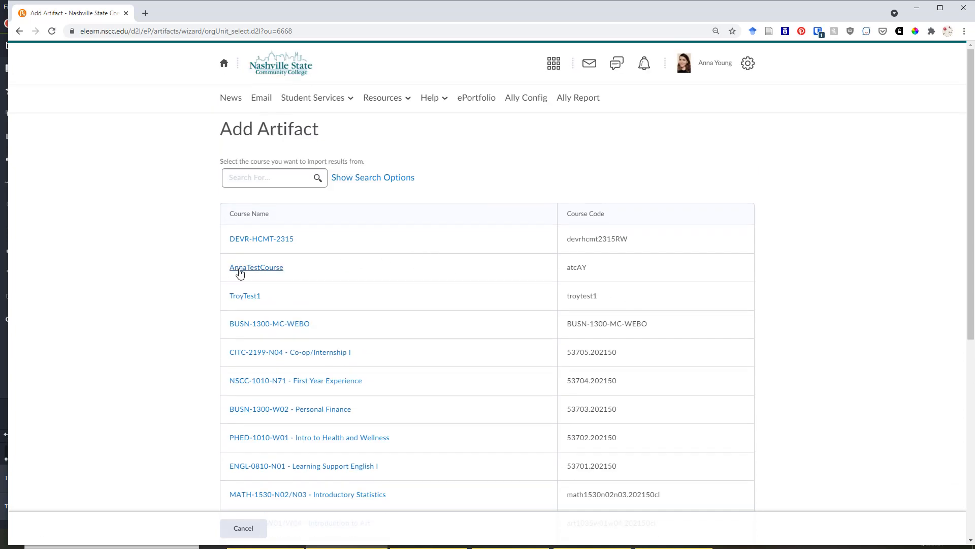
Choose AnnaTestCourse and select My Grades Results and My Competency Results for import
left_click(256, 267)
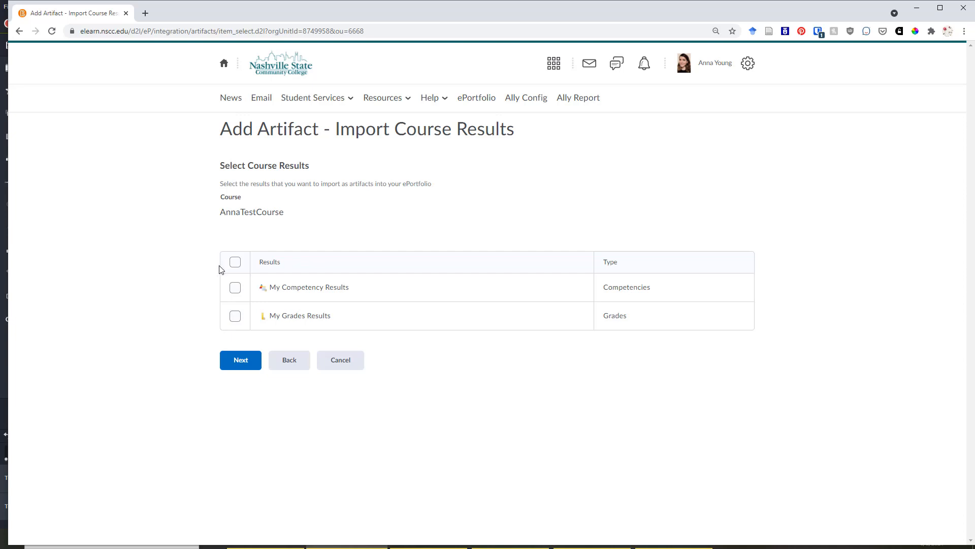
mouse_move(468, 272)
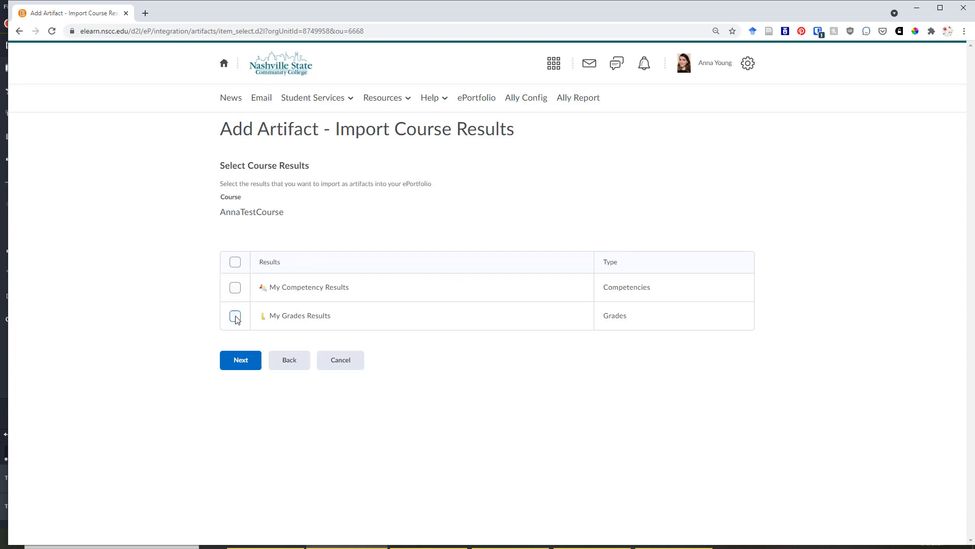
left_click(235, 316)
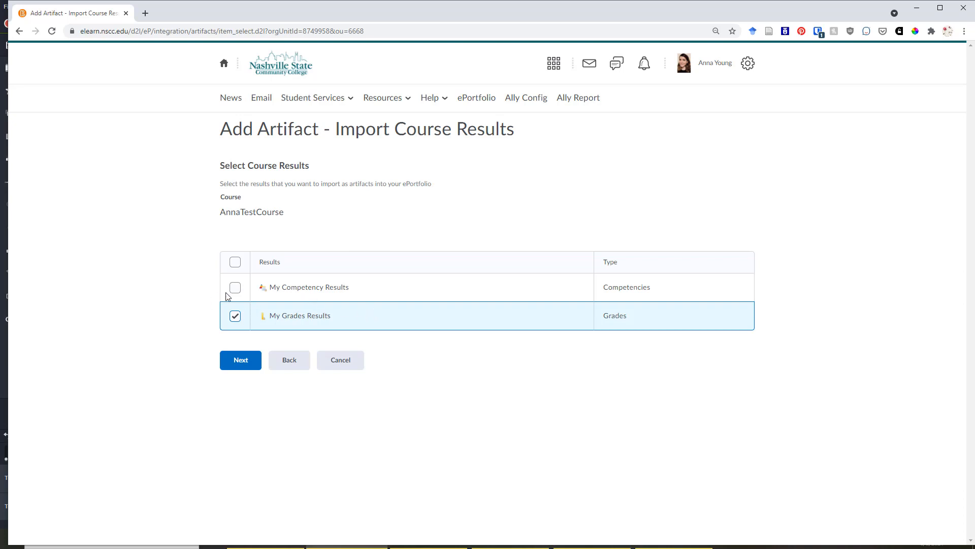
left_click(234, 287)
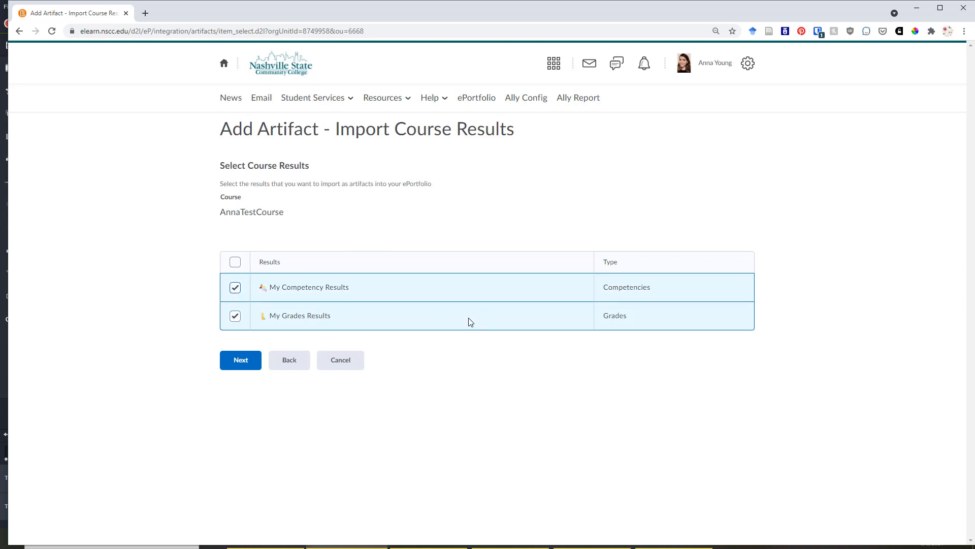
left_click(240, 360)
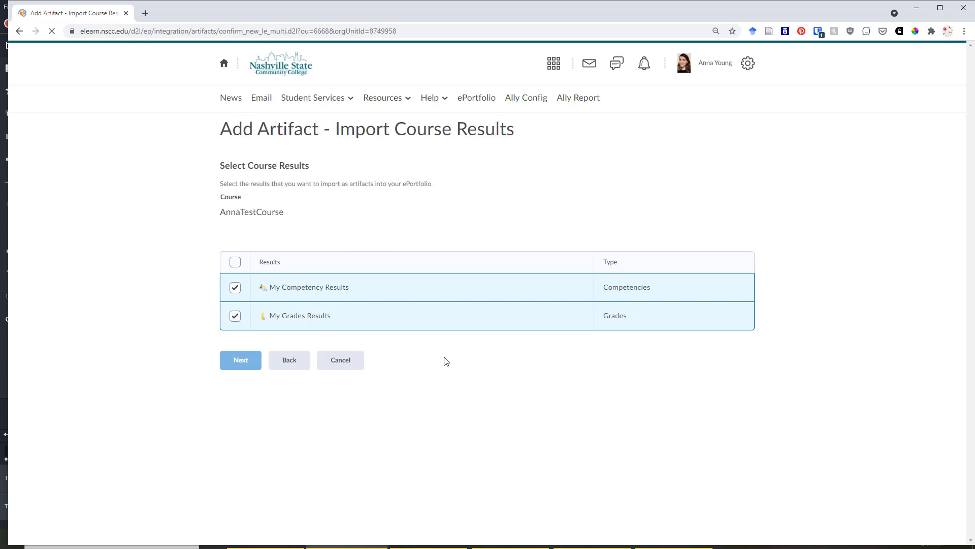
Save the imported competency and grades results from the Artifact Details form
left_click(240, 360)
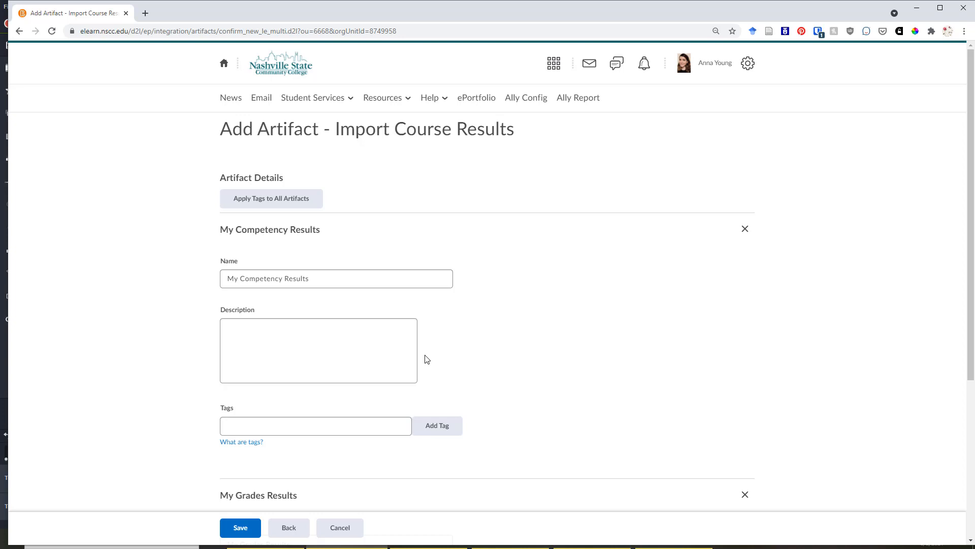
scroll("down", 3)
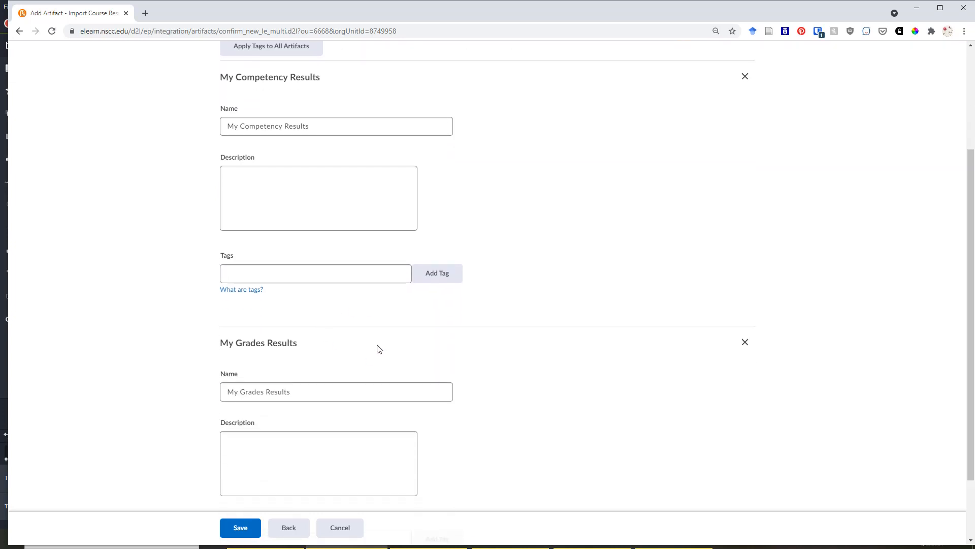
scroll("down", 3)
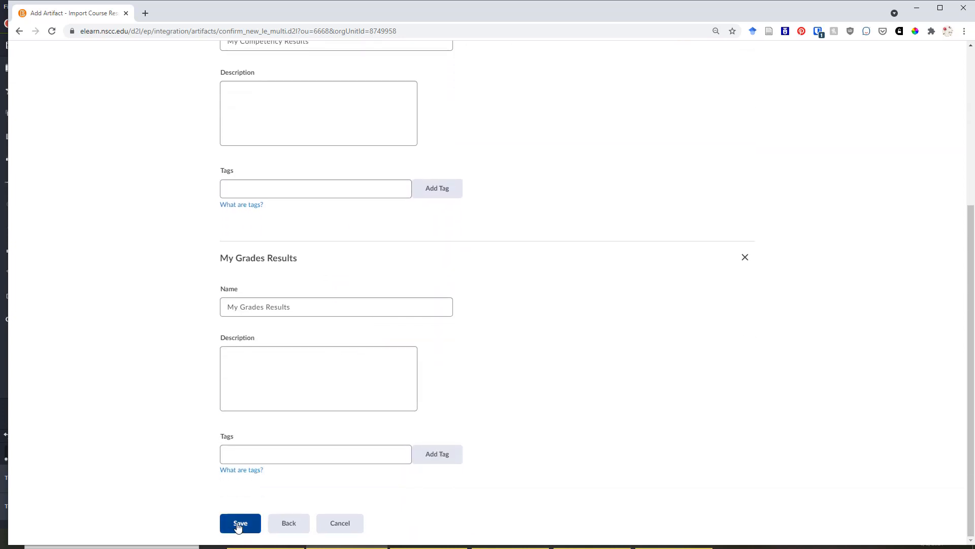
left_click(241, 523)
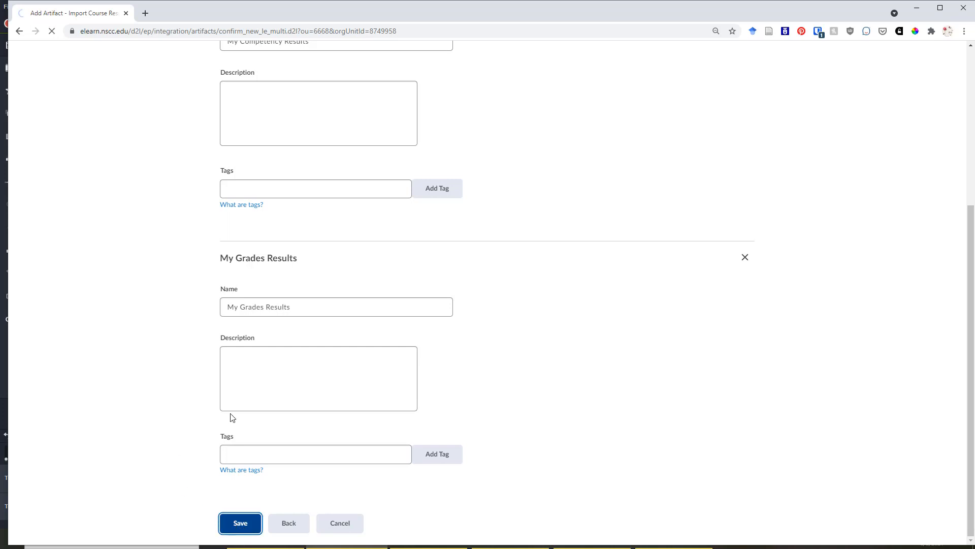
left_click(241, 523)
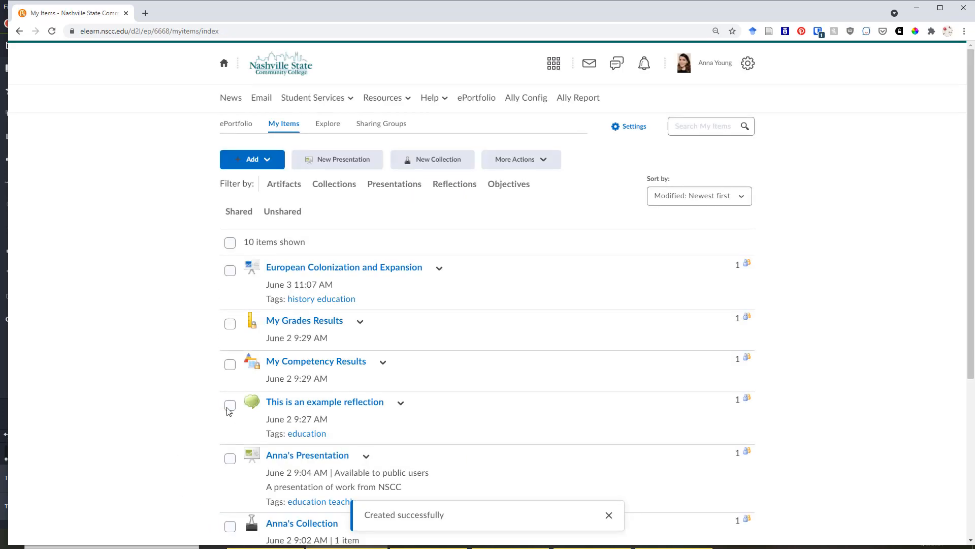
scroll("down", 3)
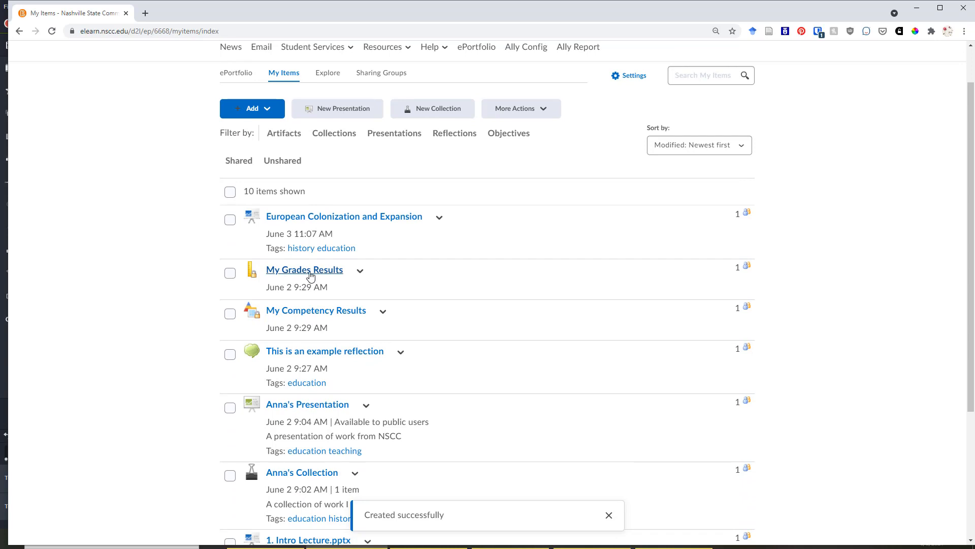